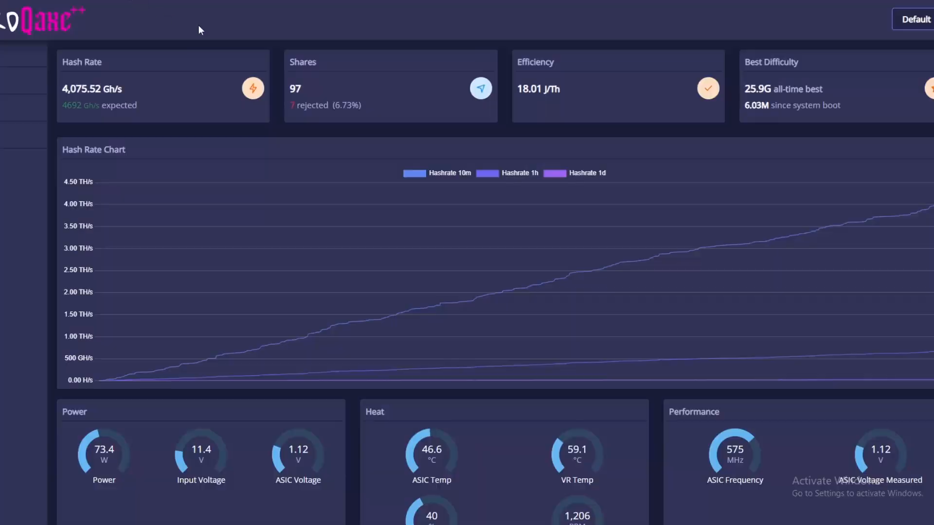
mouse_move(274, 39)
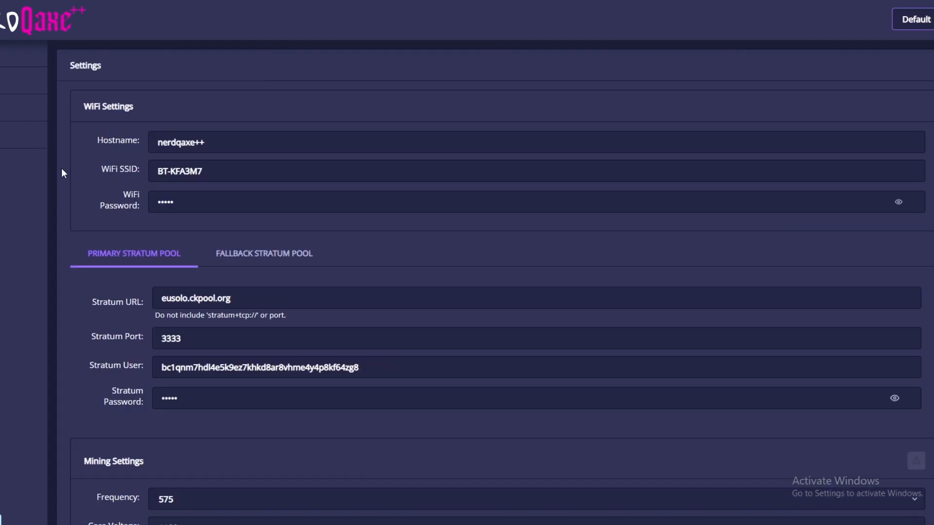
Enable overclock mode to view custom frequency and core voltage, then disable it again.
scroll("down", 3)
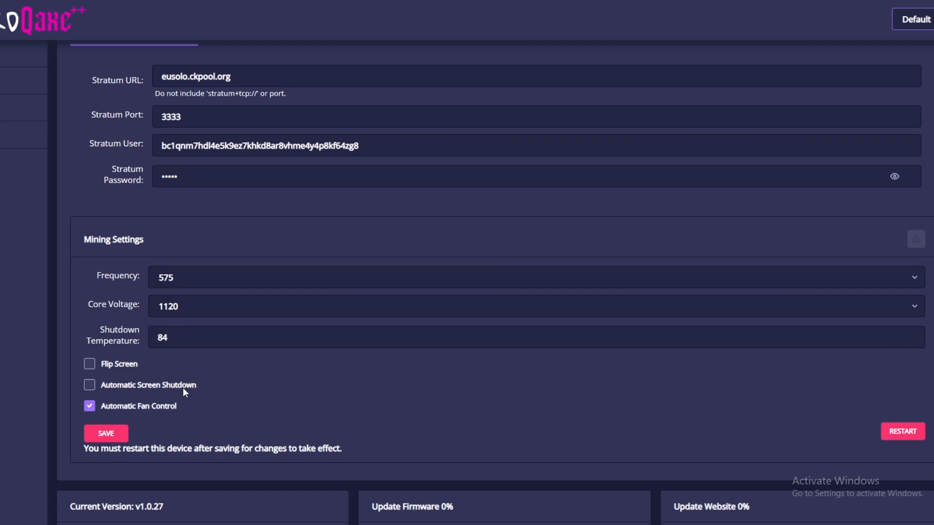
mouse_move(201, 378)
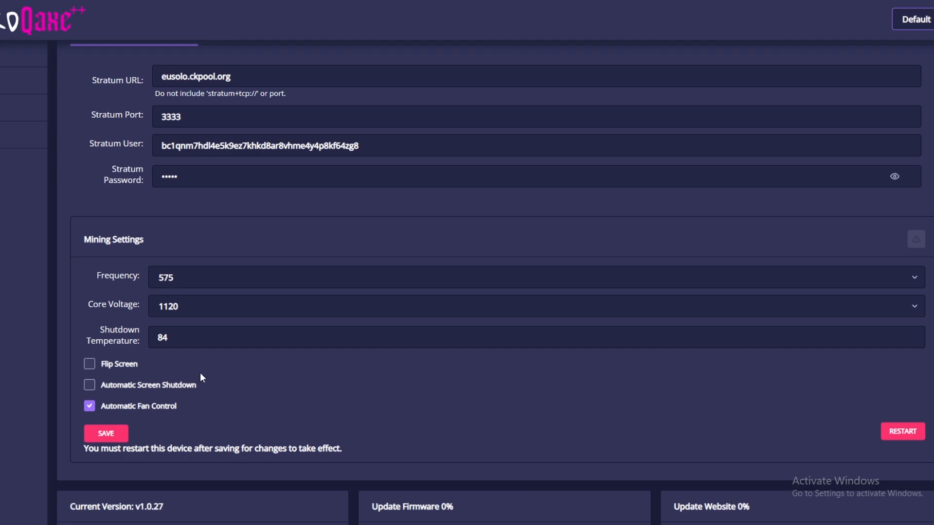
scroll("down", 3)
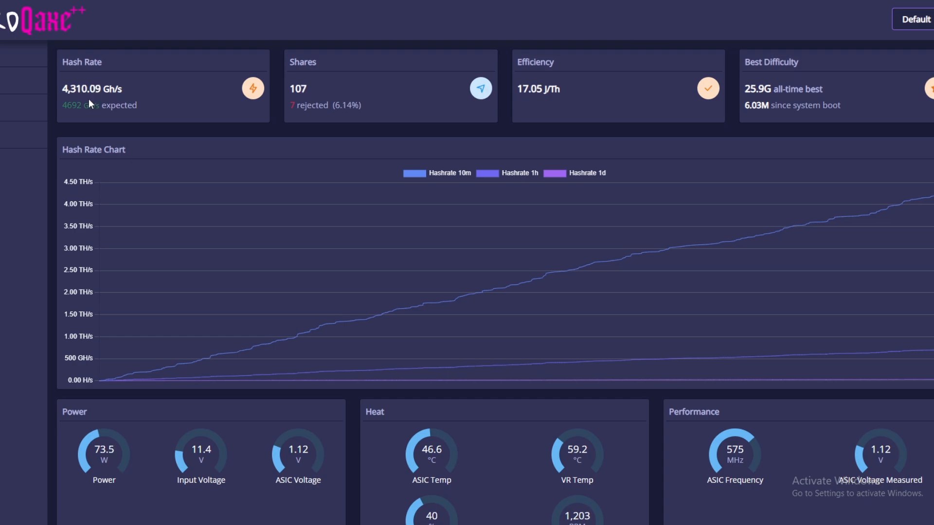
mouse_move(869, 200)
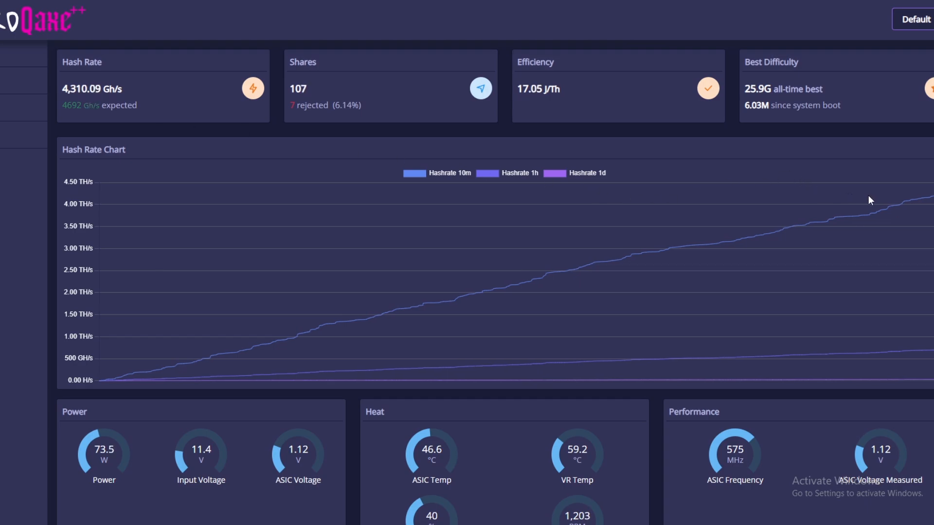
mouse_move(664, 145)
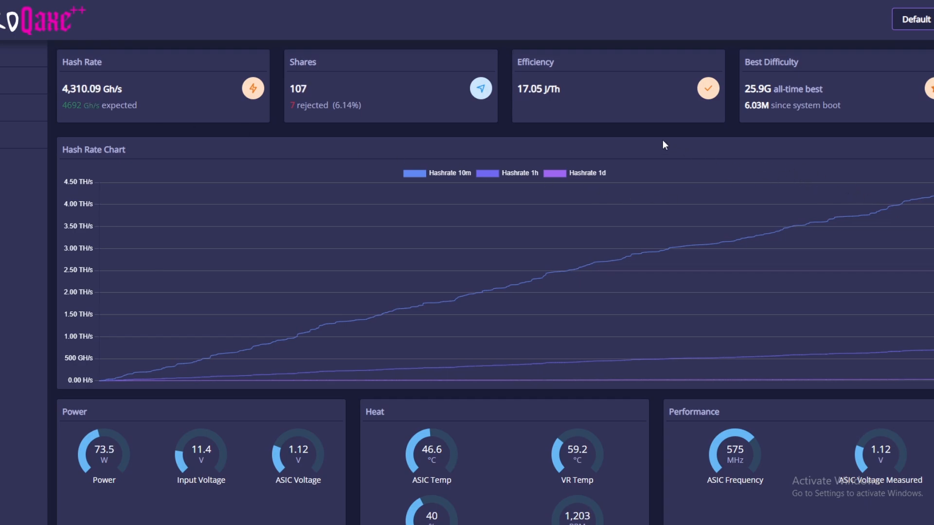
mouse_move(21, 416)
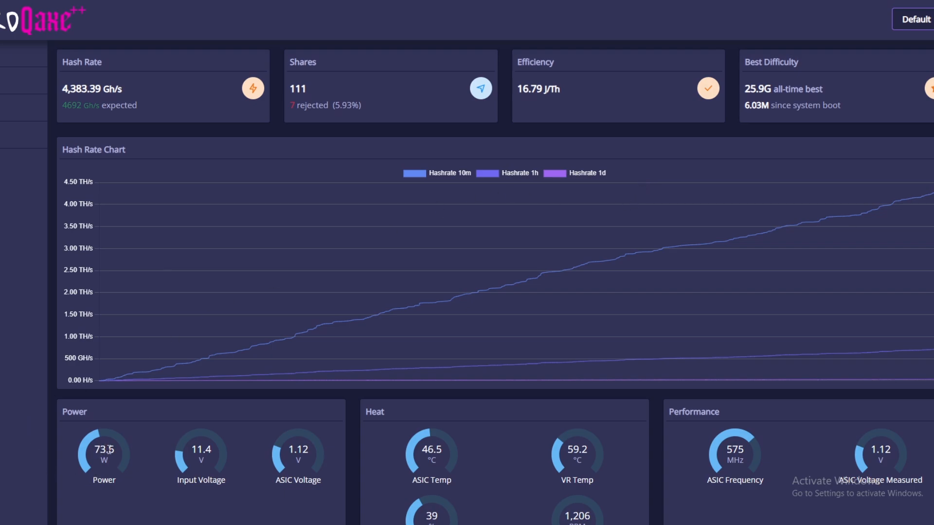
scroll("down", 3)
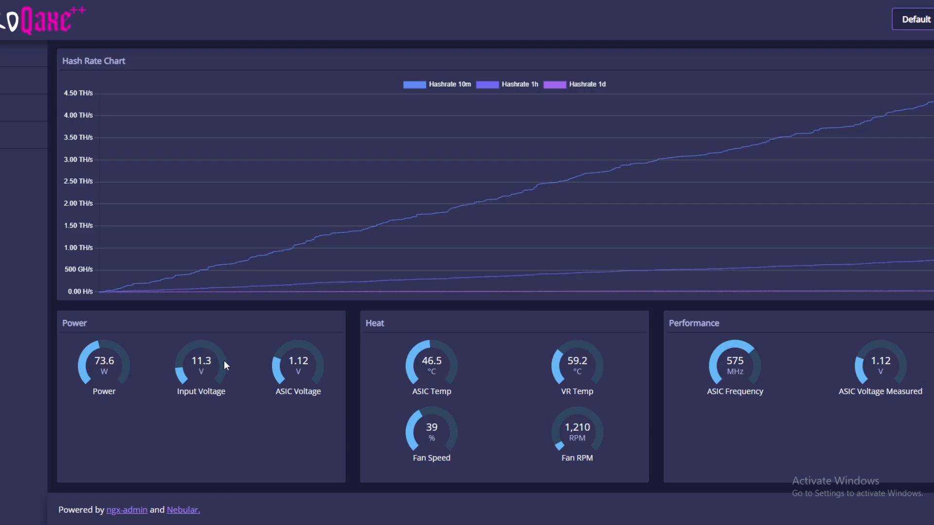
mouse_move(208, 362)
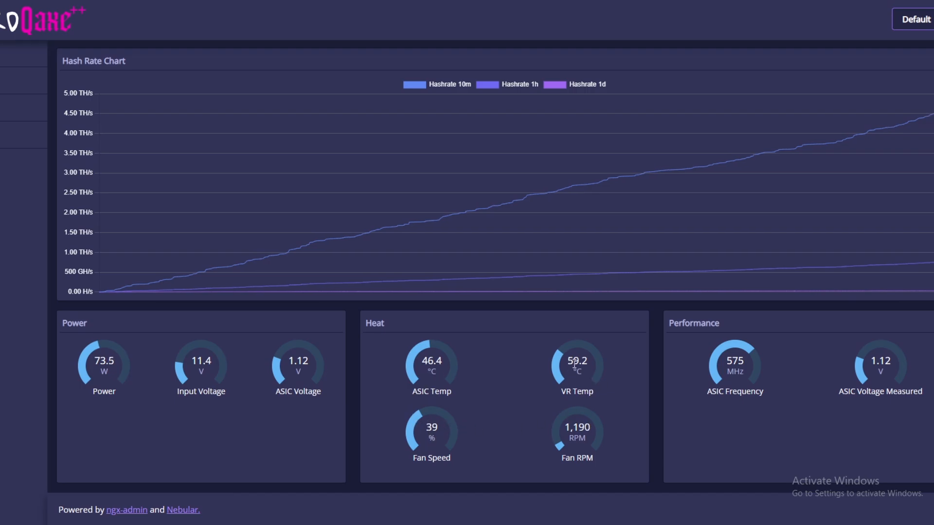
mouse_move(538, 359)
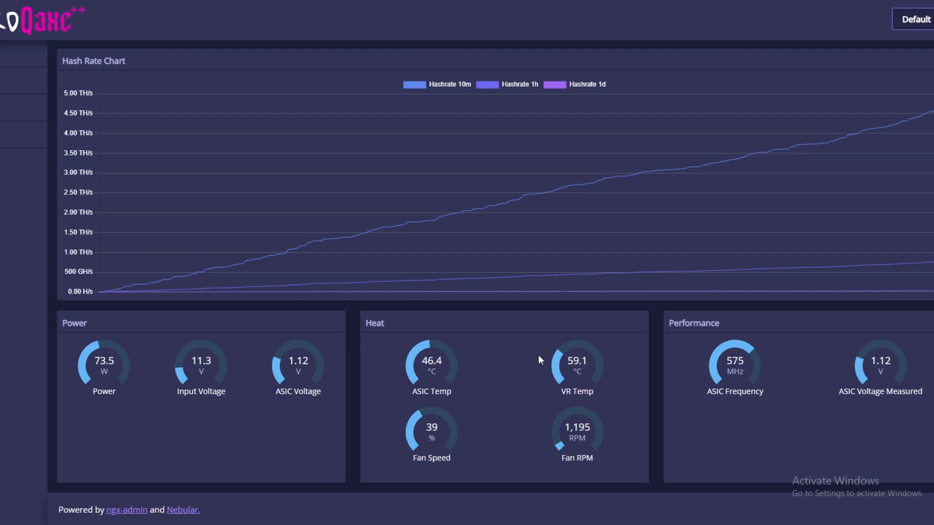
mouse_move(716, 380)
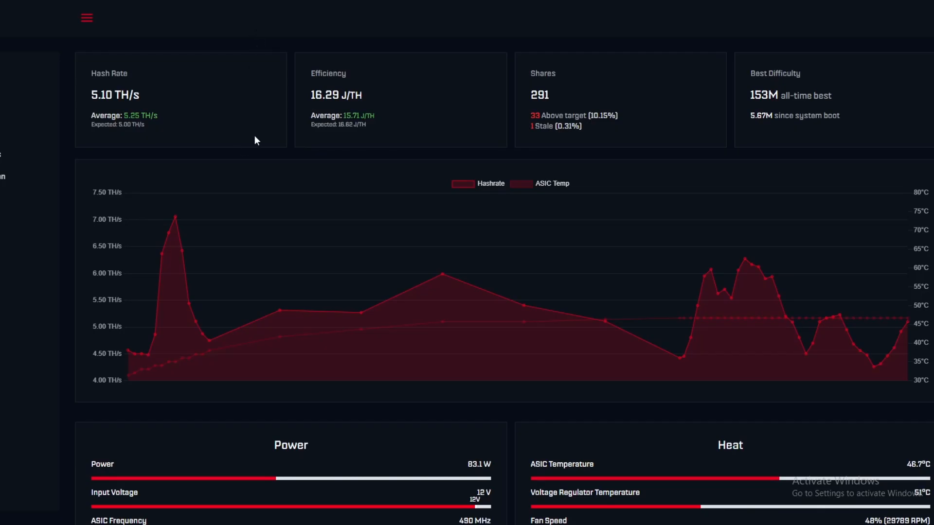
mouse_move(247, 175)
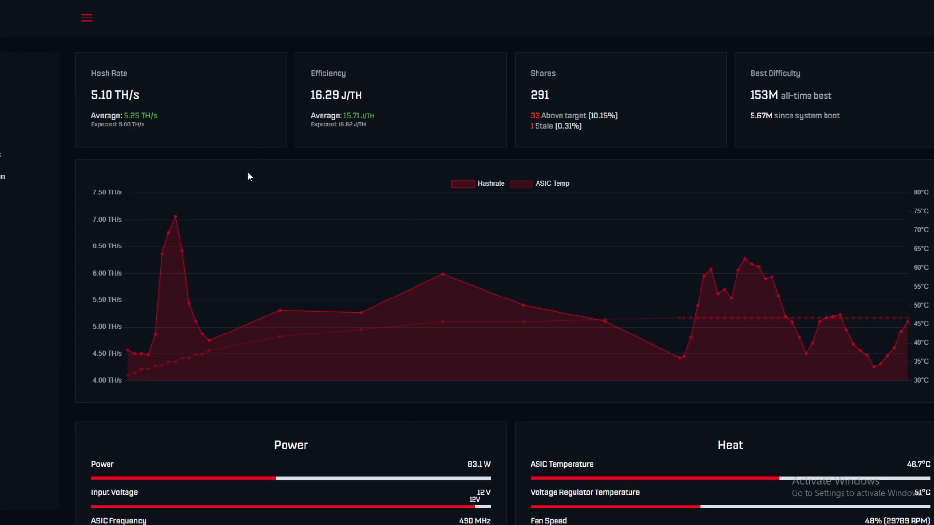
mouse_move(181, 147)
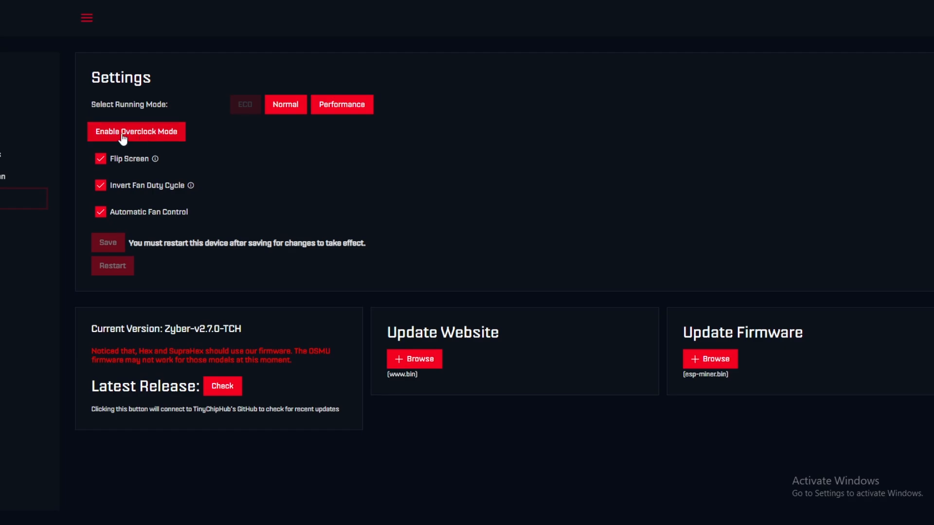
left_click(136, 132)
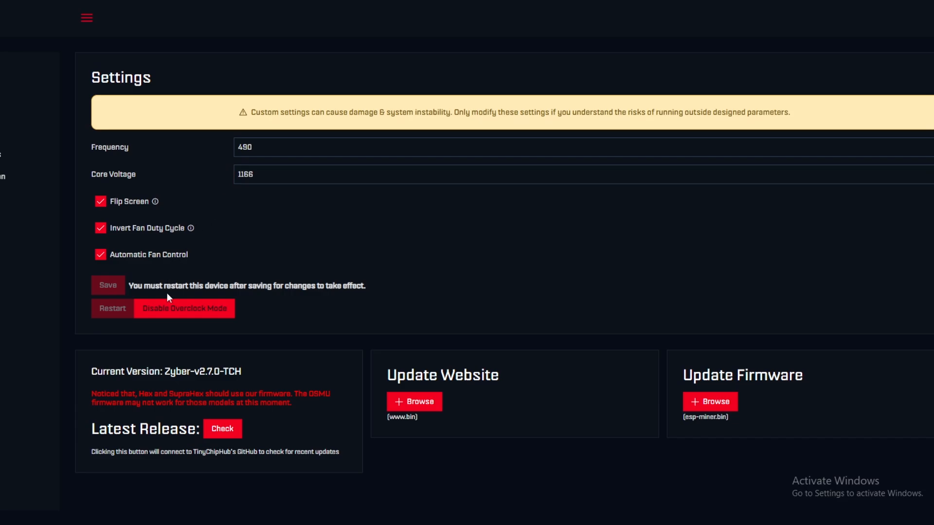
left_click(184, 308)
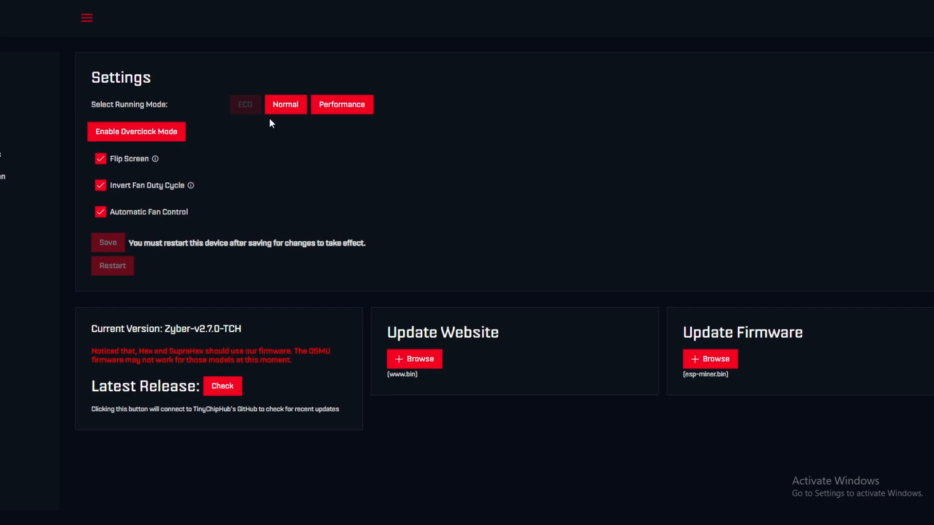
mouse_move(202, 112)
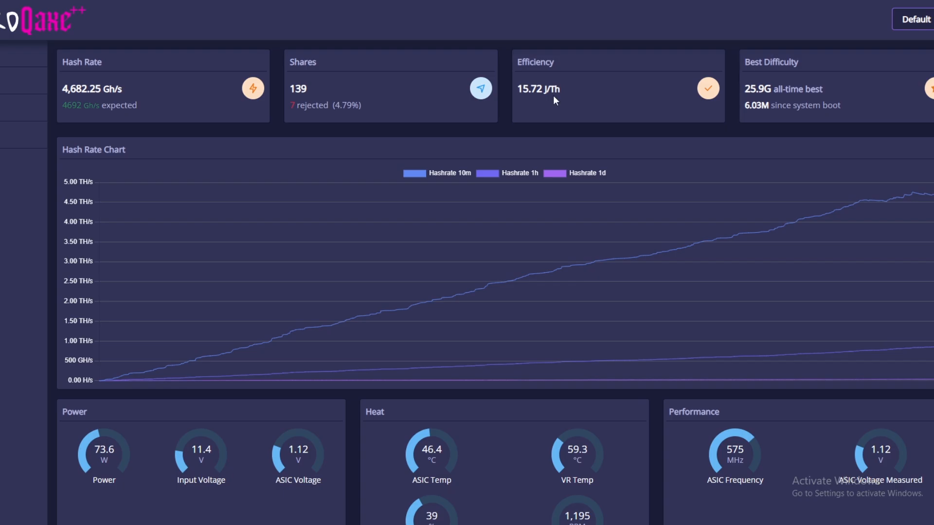
mouse_move(331, 42)
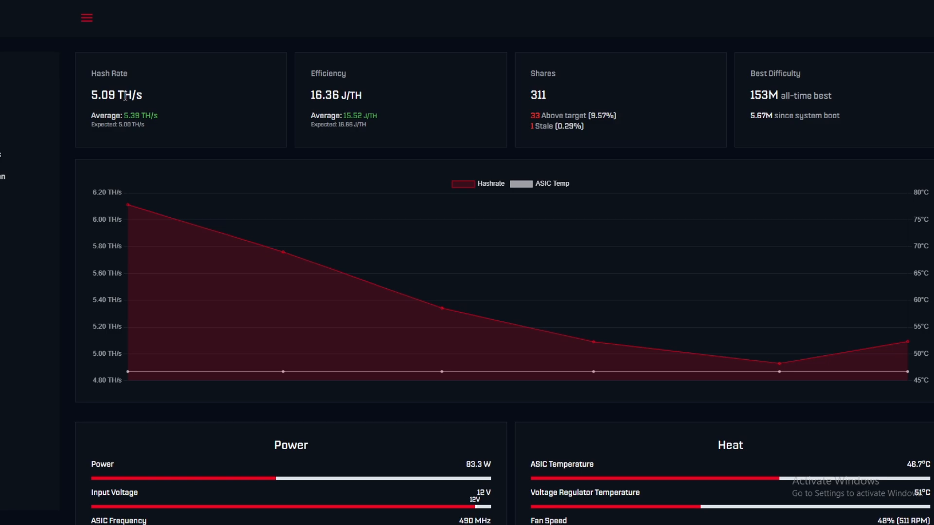
mouse_move(120, 90)
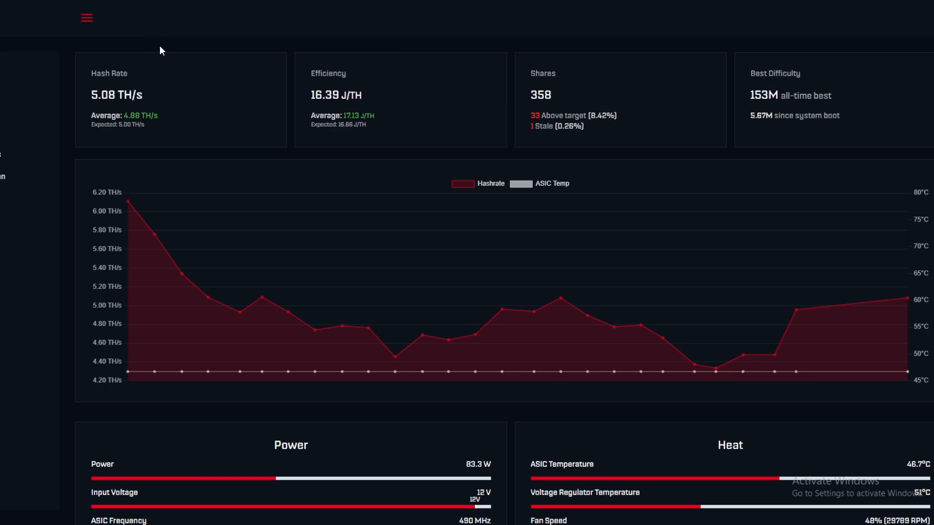
scroll("down", 3)
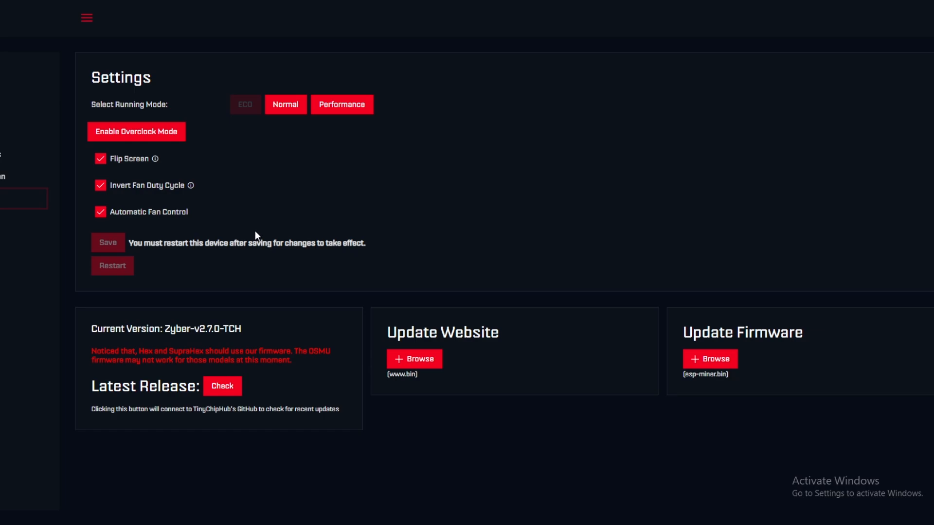
mouse_move(266, 232)
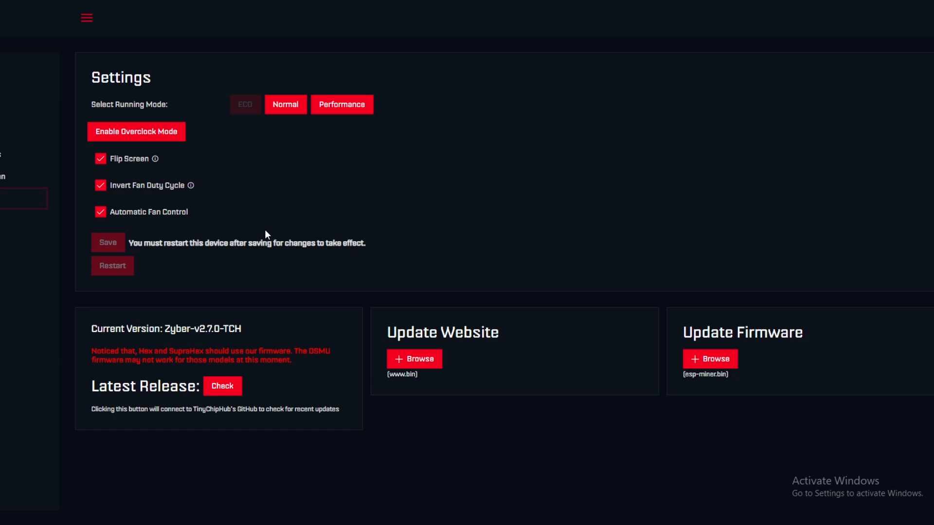
mouse_move(320, 234)
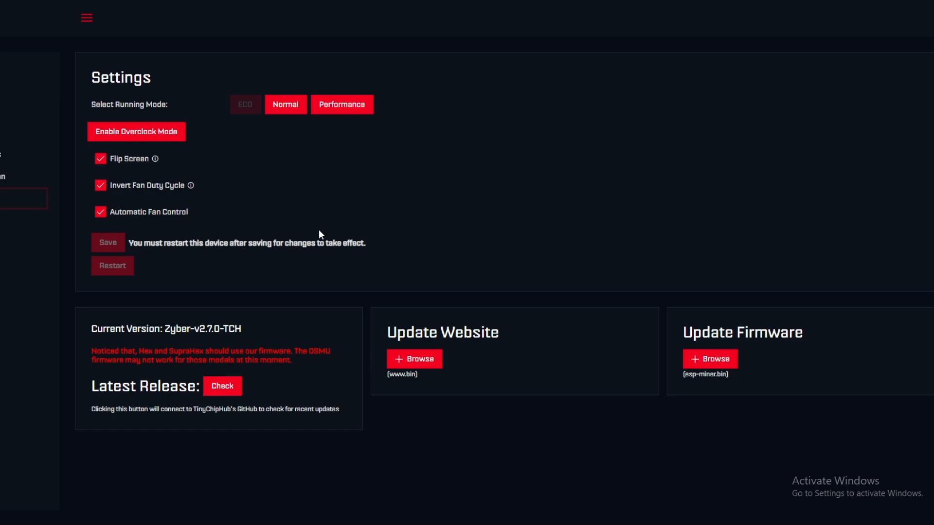
mouse_move(66, 69)
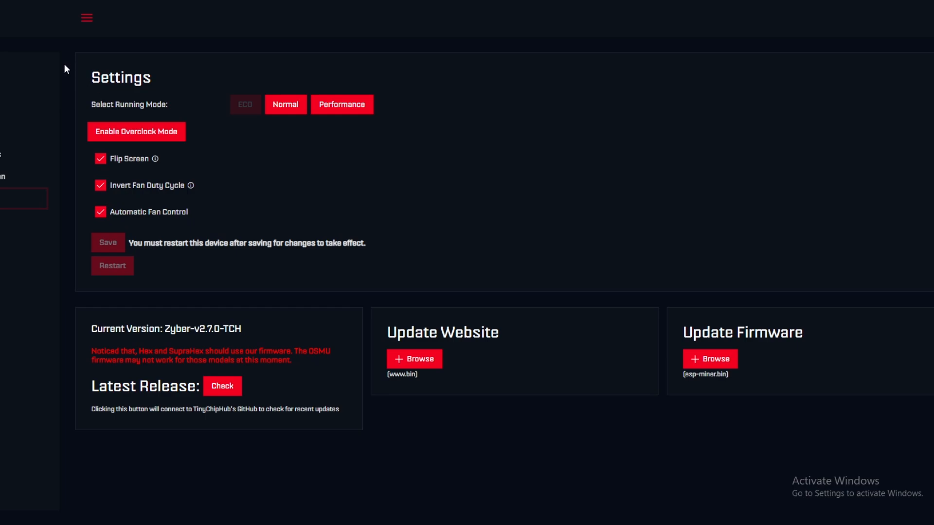
mouse_move(67, 76)
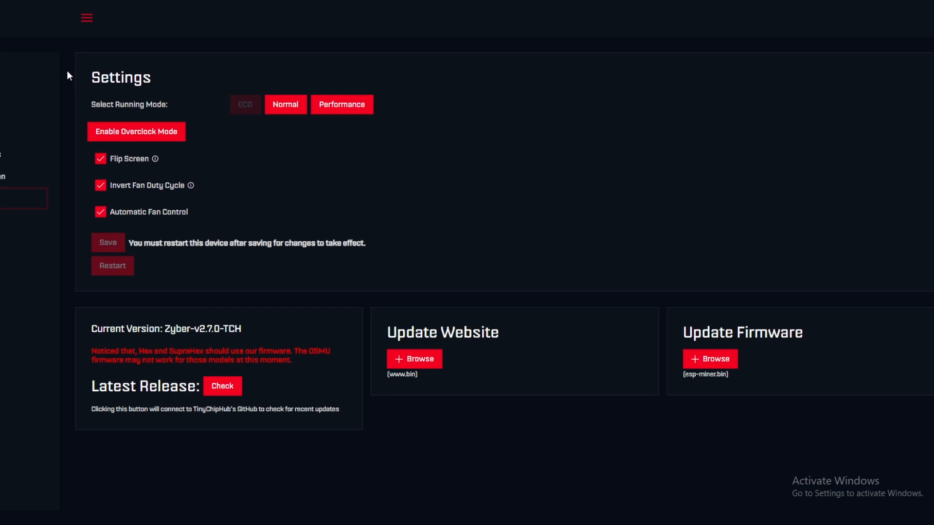
mouse_move(275, 376)
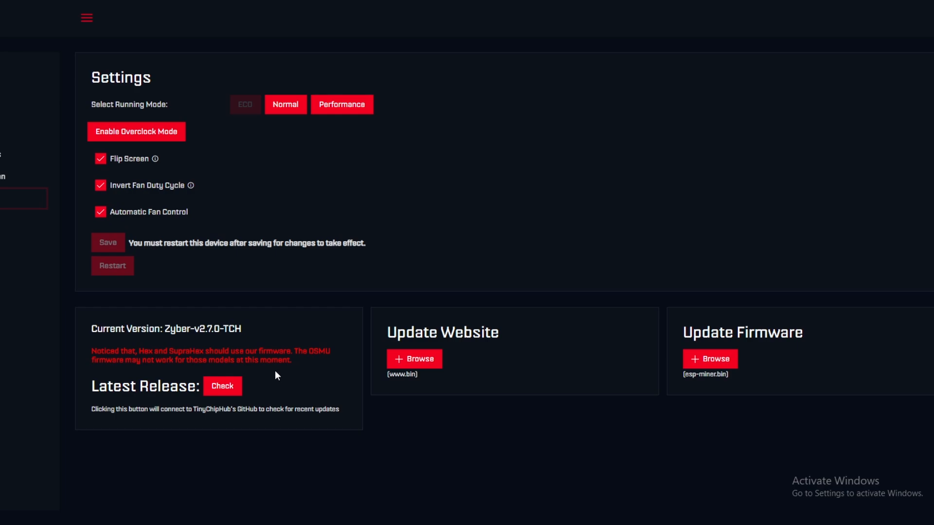
mouse_move(281, 281)
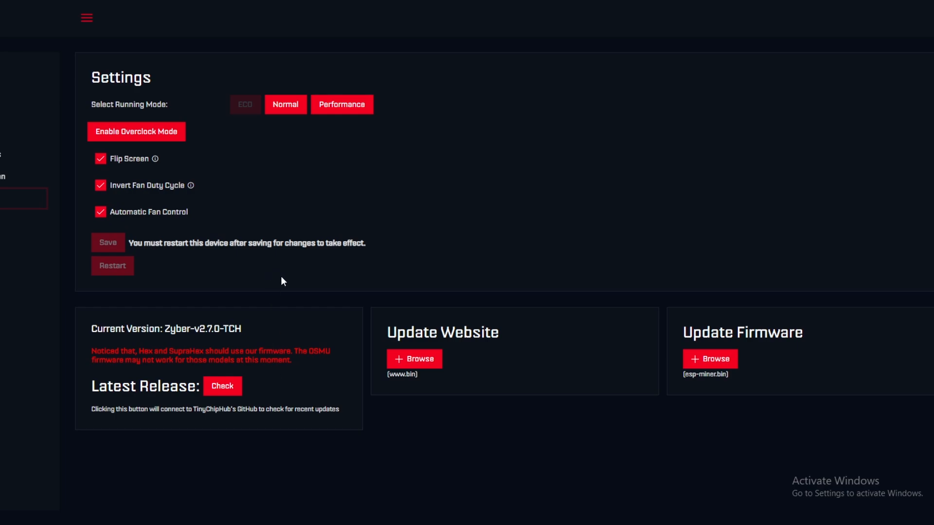
mouse_move(267, 267)
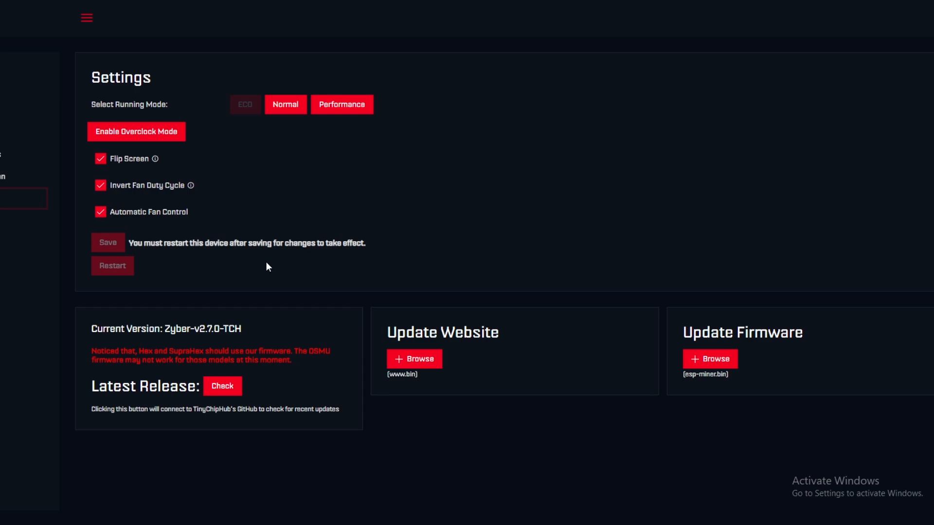
mouse_move(268, 264)
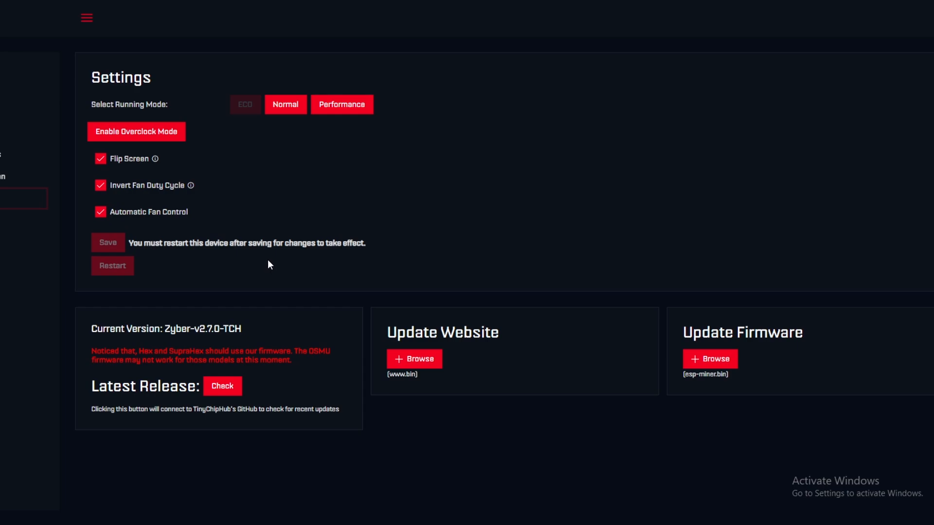
mouse_move(286, 240)
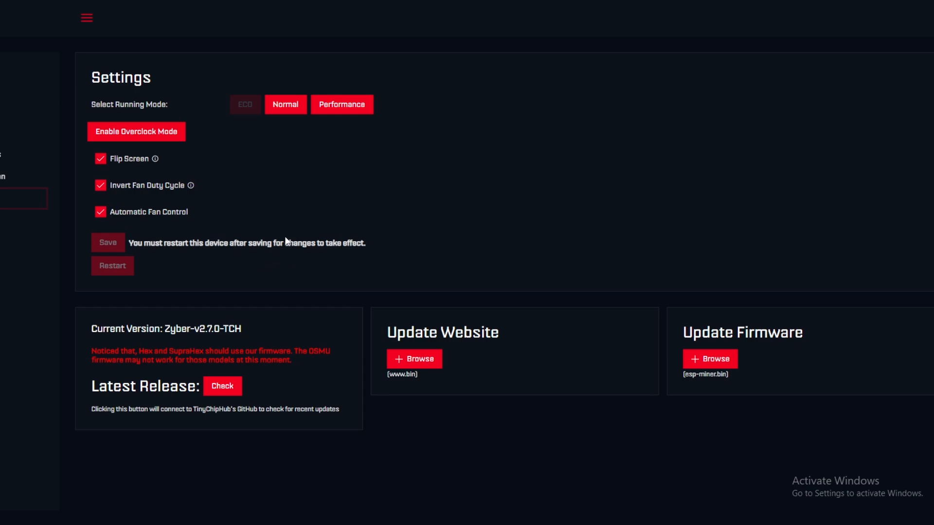
mouse_move(314, 62)
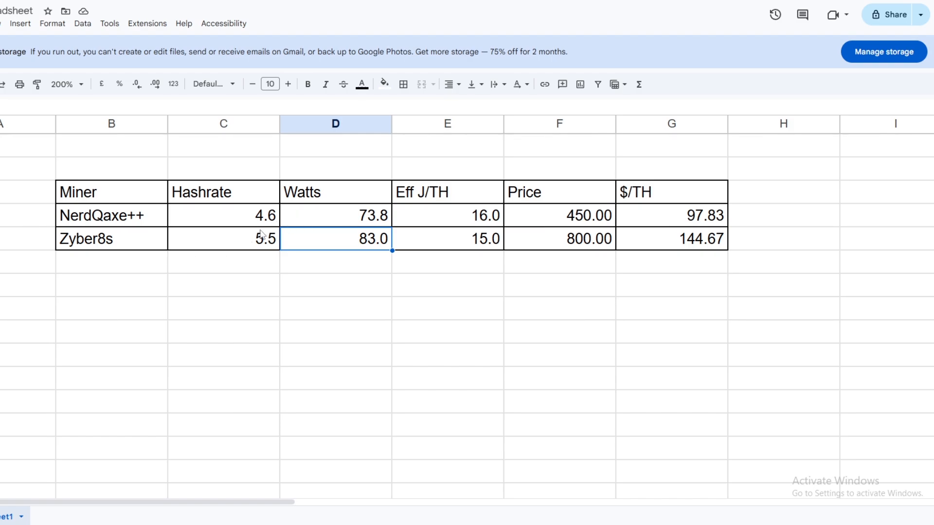
mouse_move(262, 229)
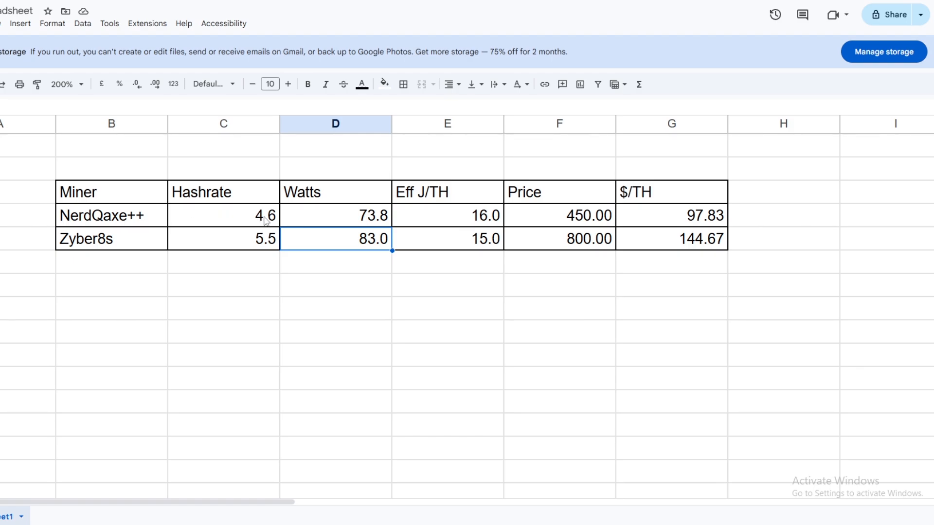
Select the NerdQaxe++ watts cell in the comparison table.
left_click(335, 215)
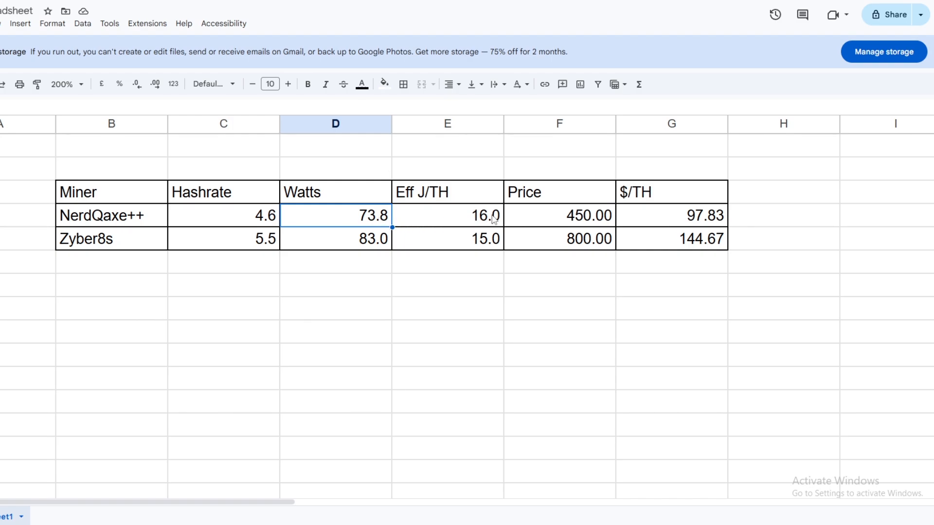
mouse_move(490, 221)
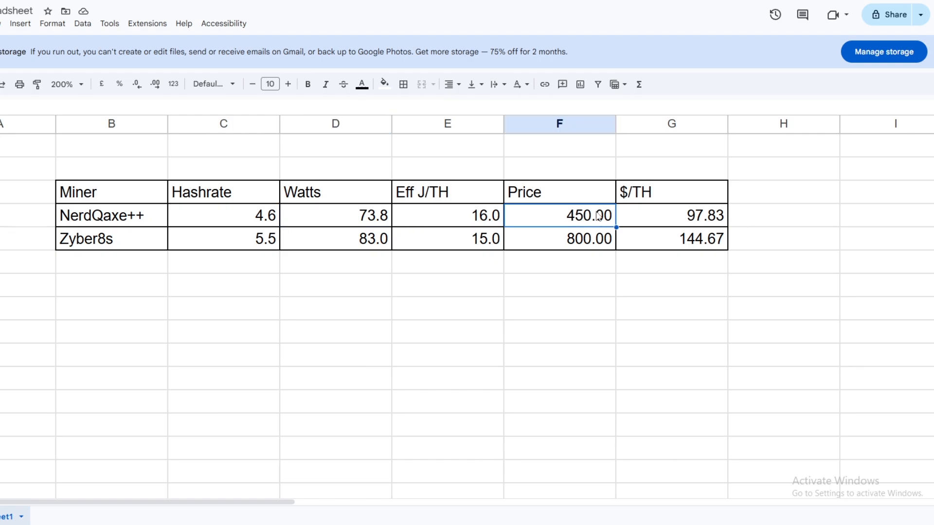
mouse_move(595, 214)
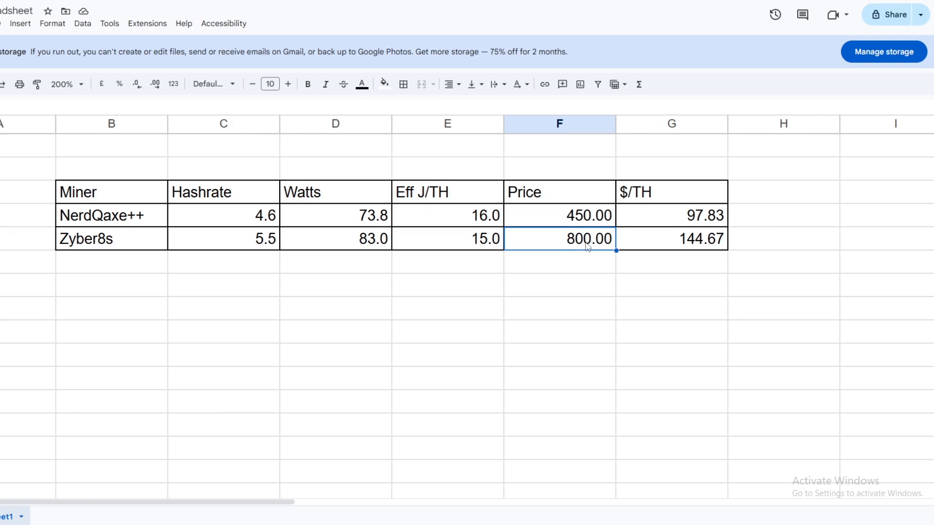
Enter =800*0.95 as the Zyber8s price, giving 760.00.
type("=800*0.95")
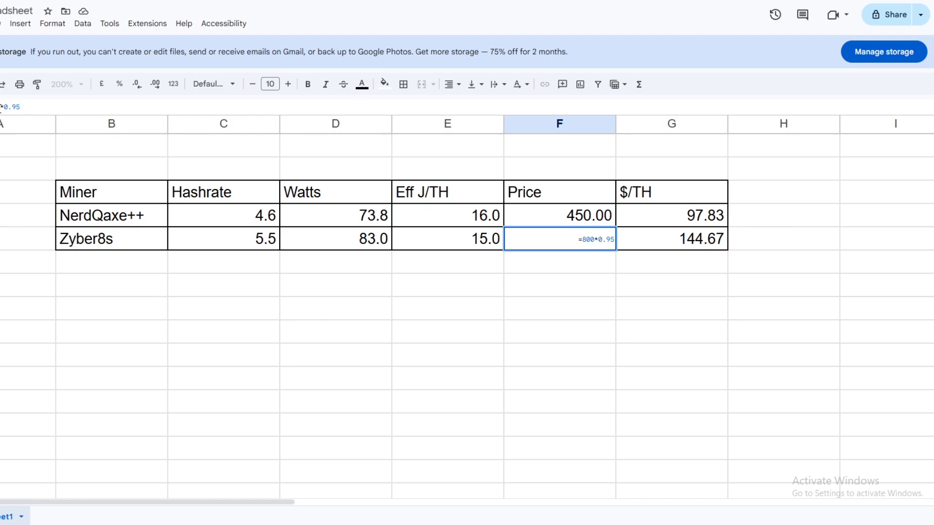
key("enter")
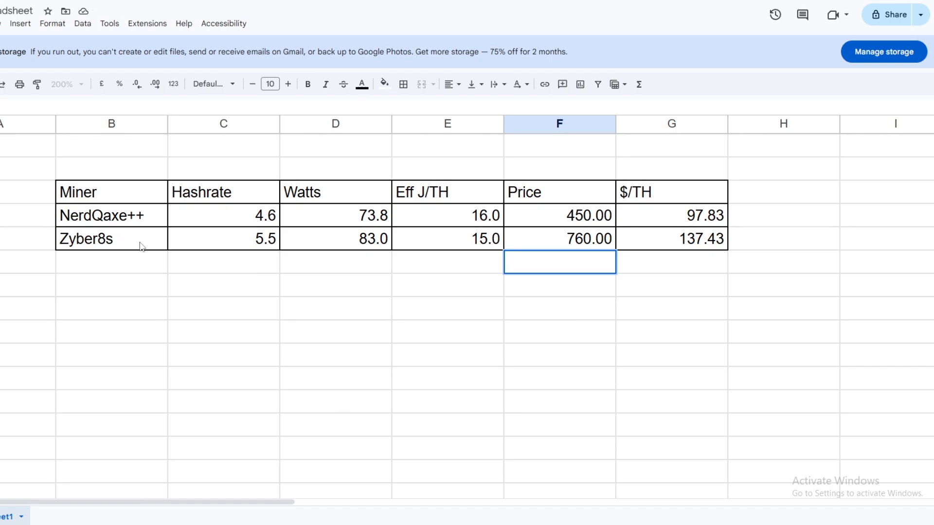
mouse_move(398, 241)
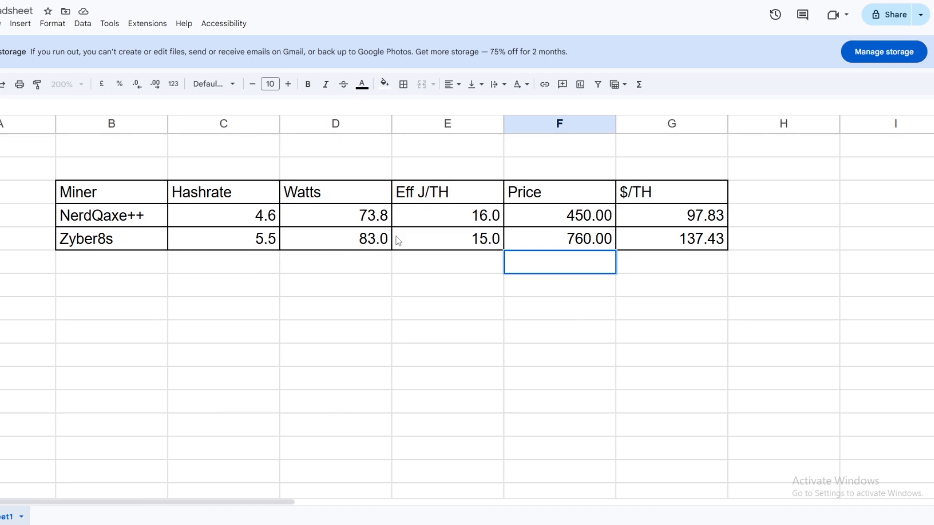
mouse_move(375, 249)
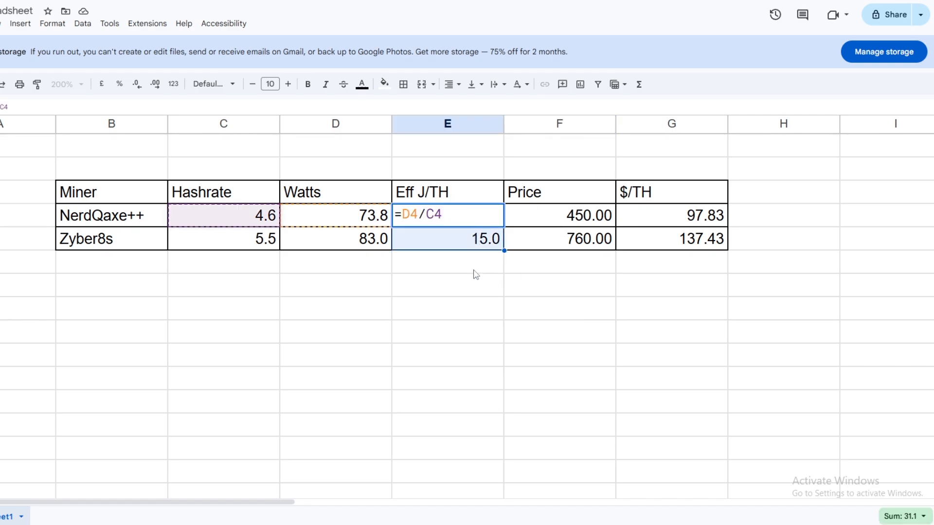
key("enter")
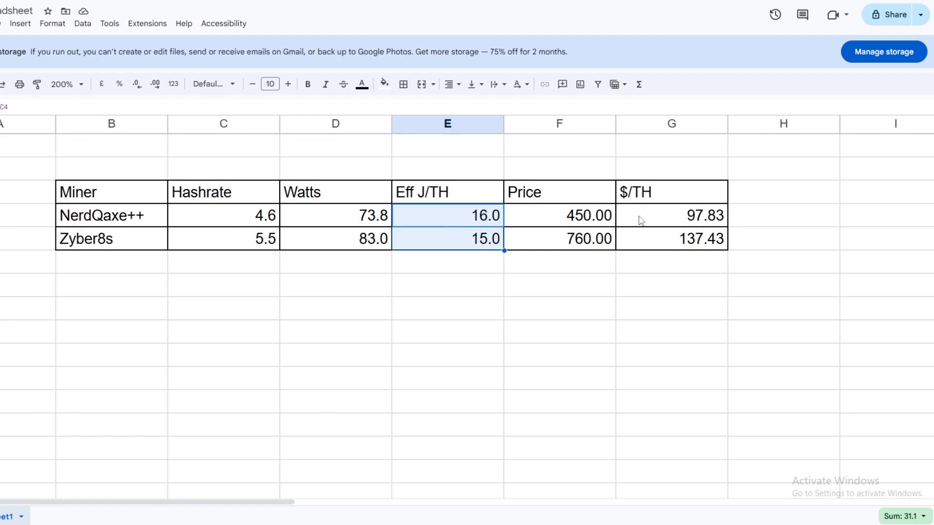
mouse_move(365, 226)
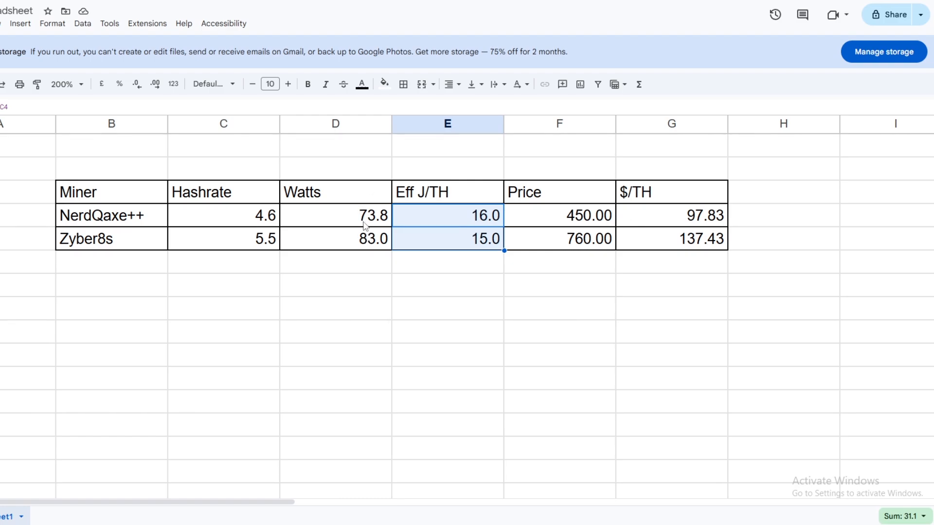
mouse_move(362, 228)
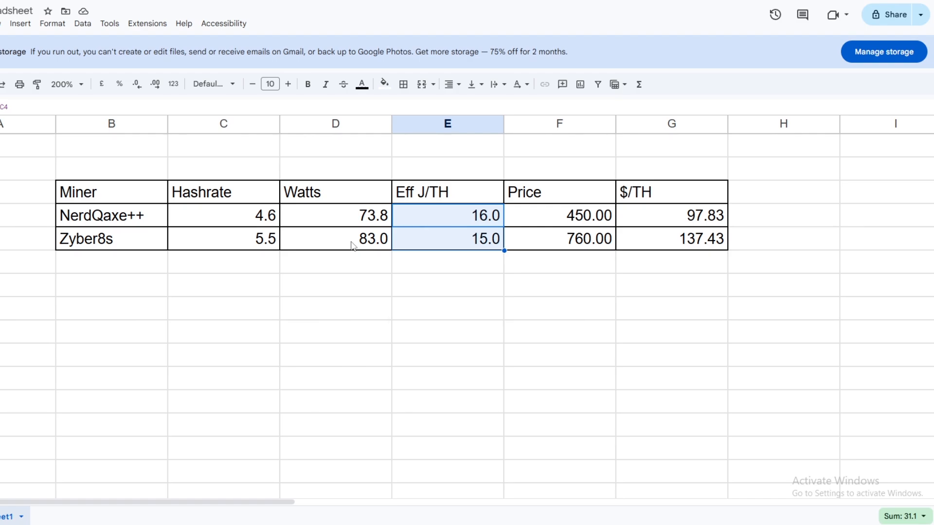
mouse_move(375, 245)
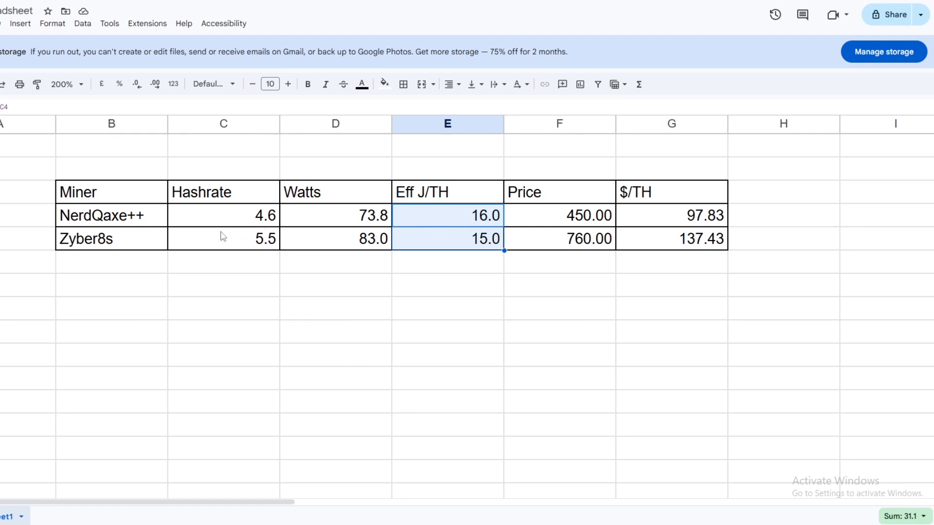
mouse_move(273, 248)
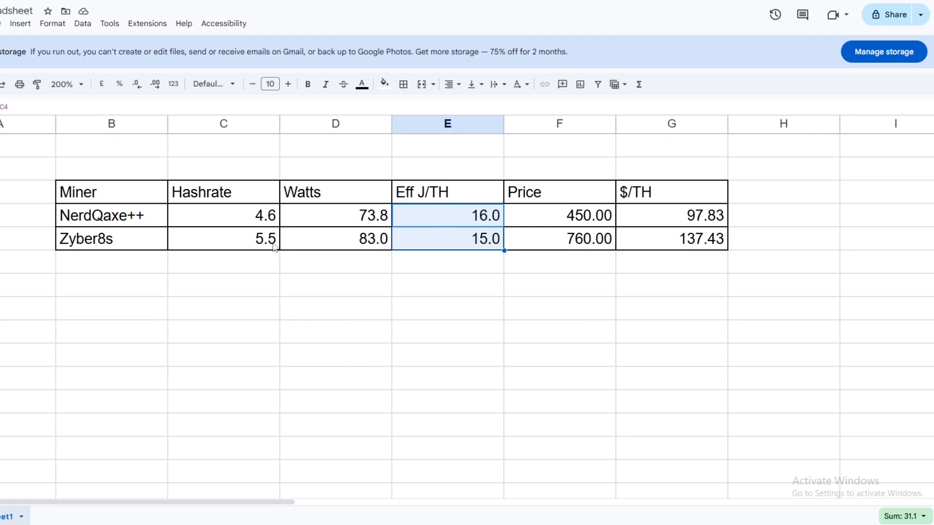
mouse_move(269, 247)
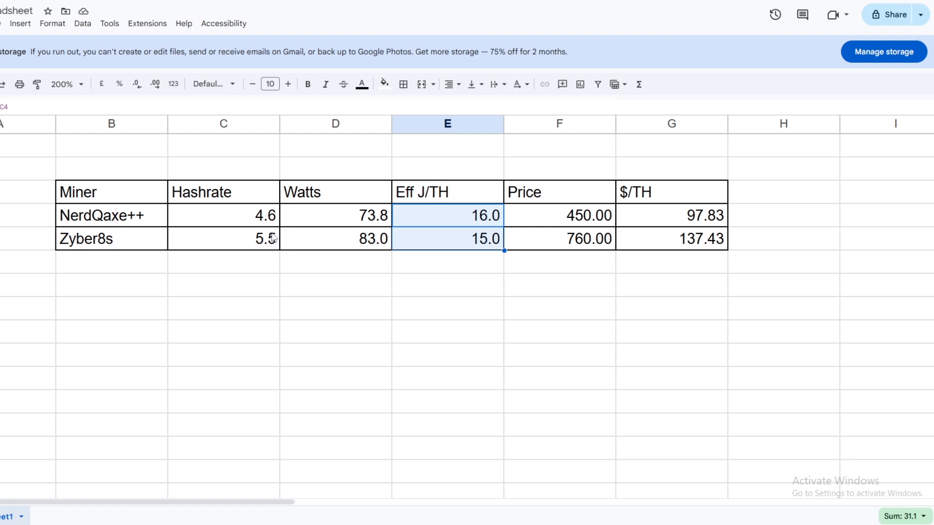
mouse_move(275, 236)
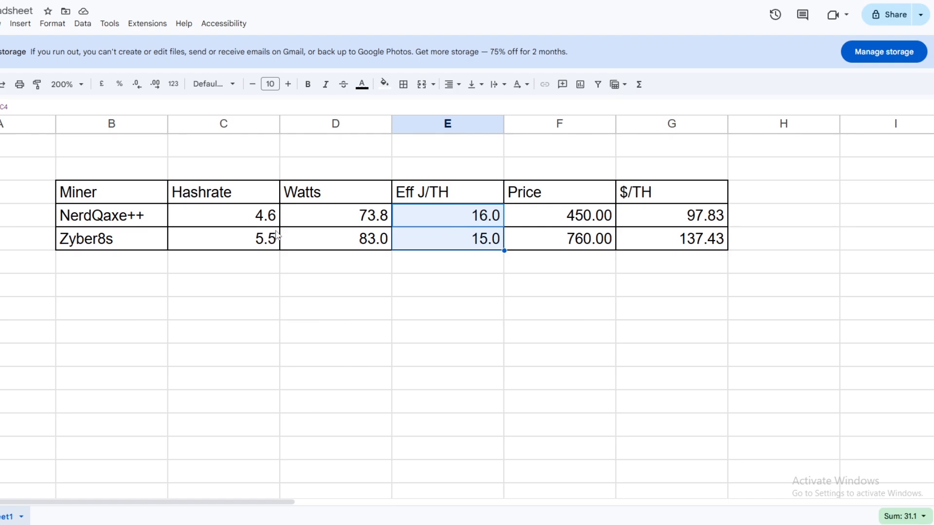
mouse_move(579, 234)
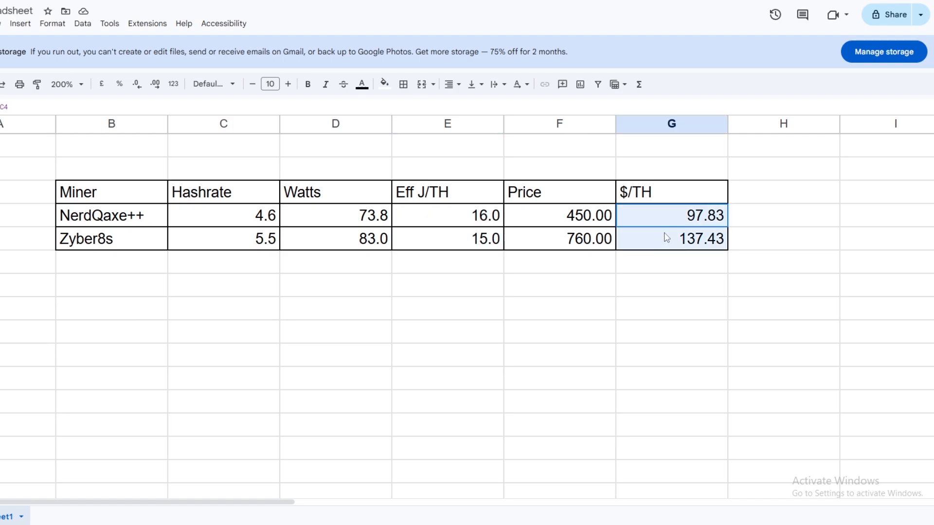
Select both $/TH values (97.83 and 137.43) to see their 235.26 sum.
left_click_drag(671, 215, 671, 238)
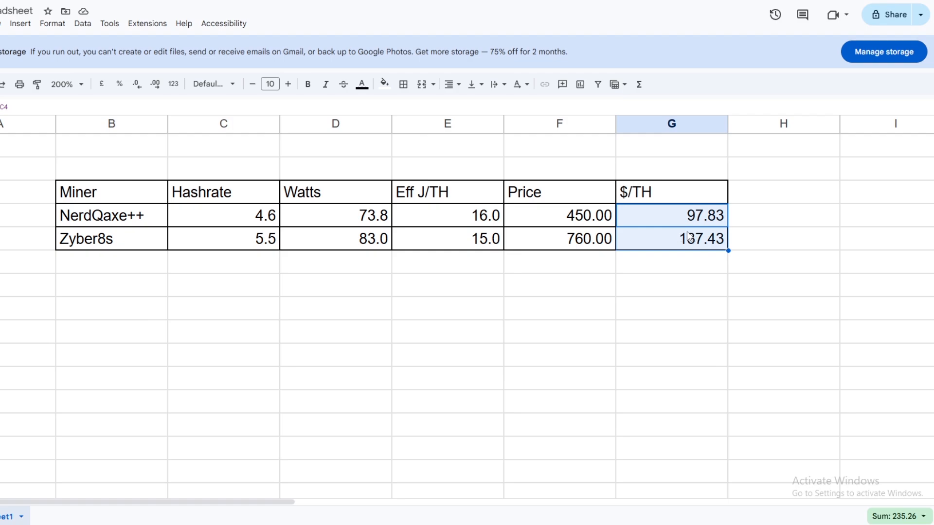
mouse_move(565, 234)
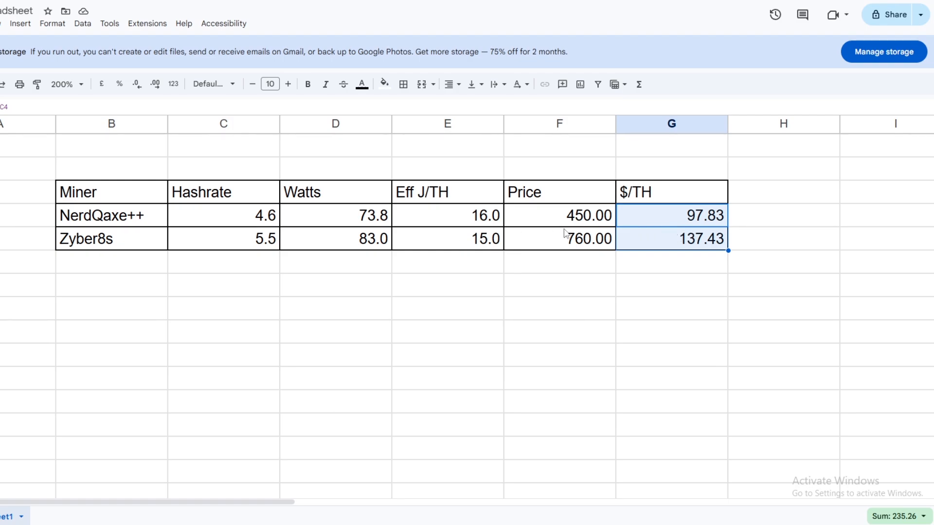
mouse_move(602, 245)
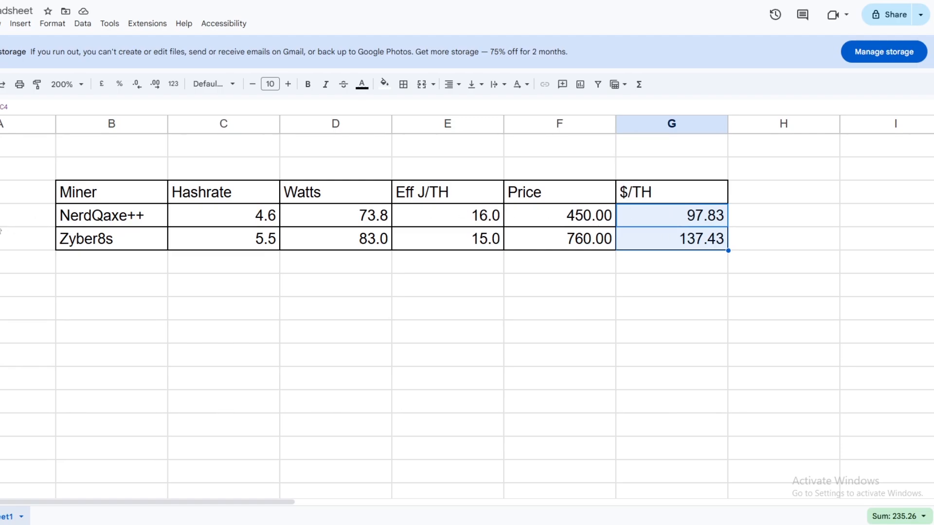
mouse_move(346, 209)
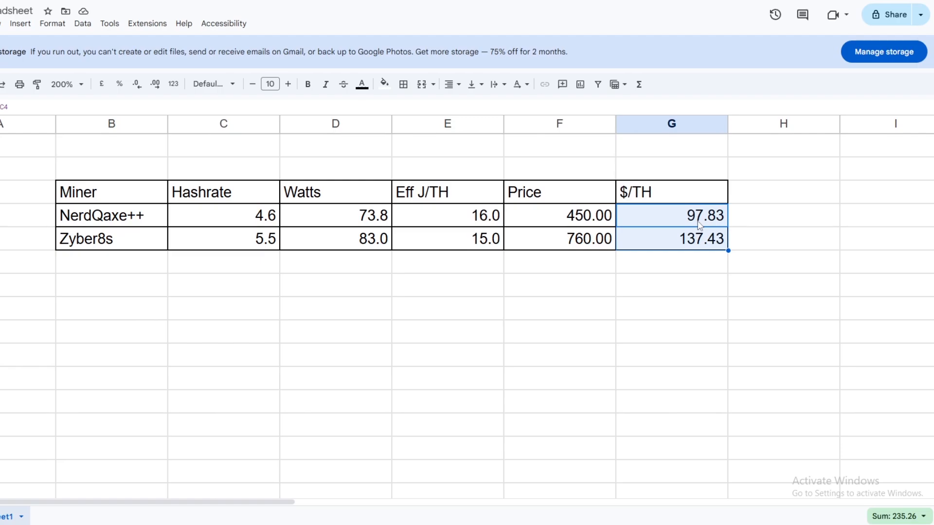
mouse_move(692, 247)
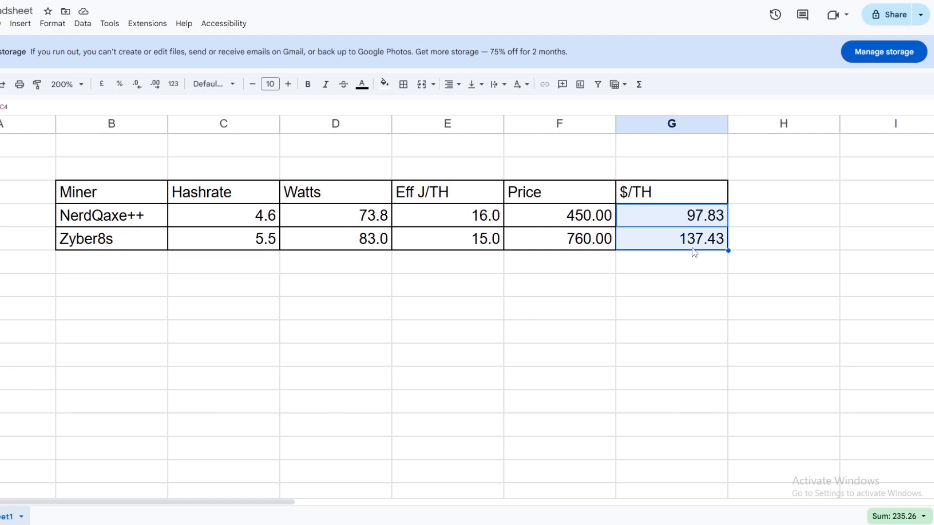
mouse_move(704, 246)
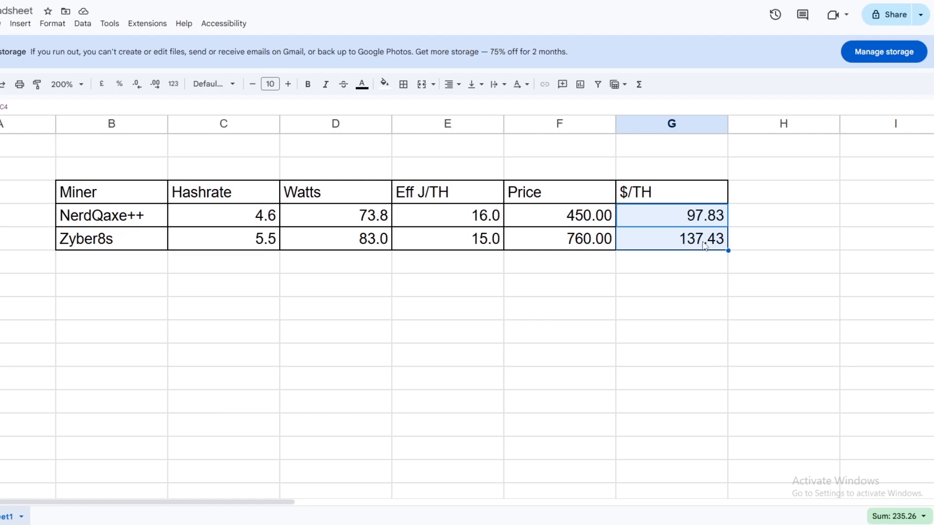
mouse_move(666, 239)
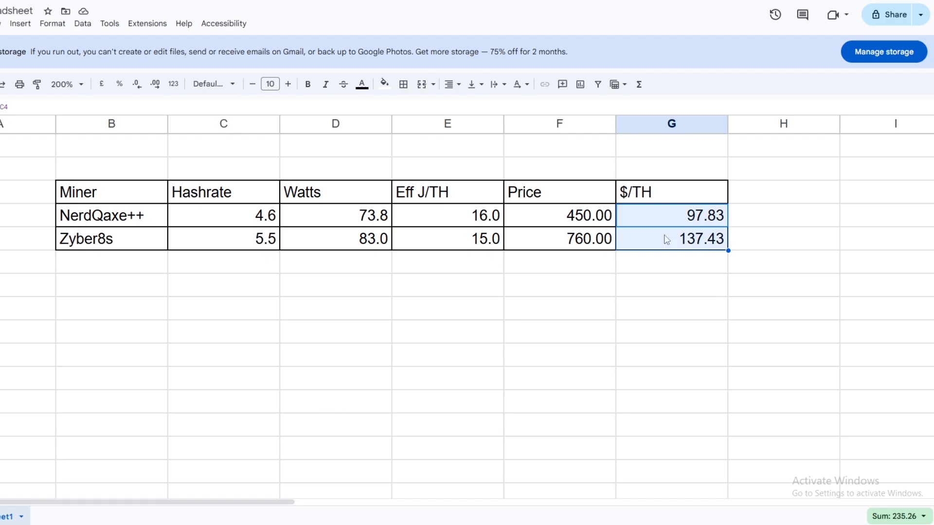
mouse_move(225, 250)
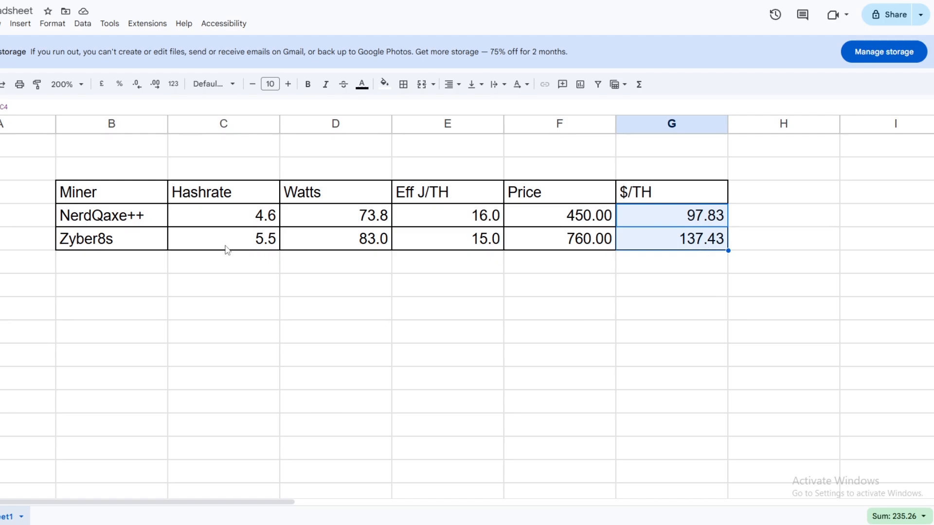
mouse_move(320, 250)
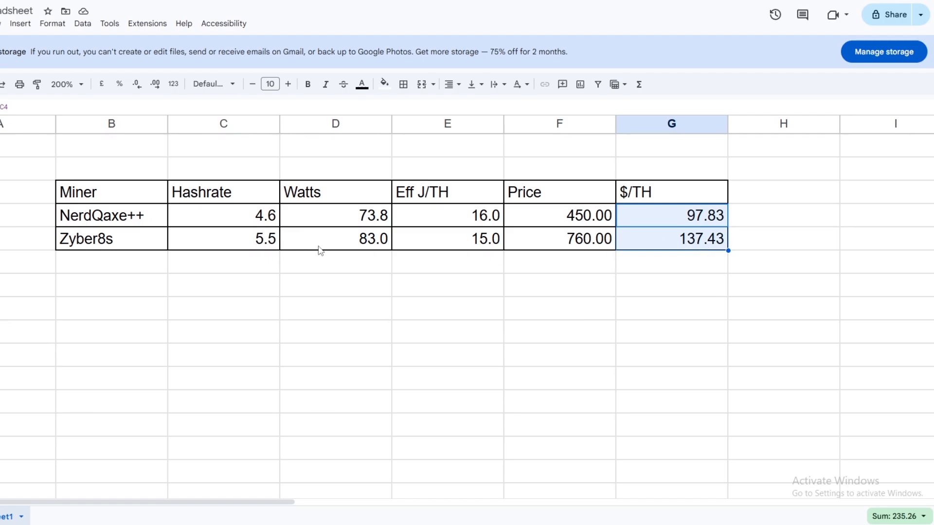
mouse_move(609, 244)
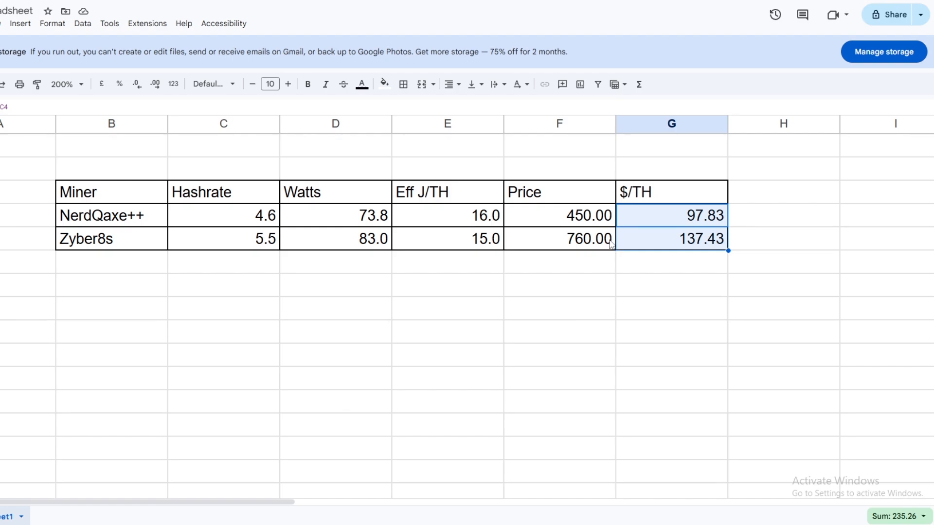
mouse_move(606, 247)
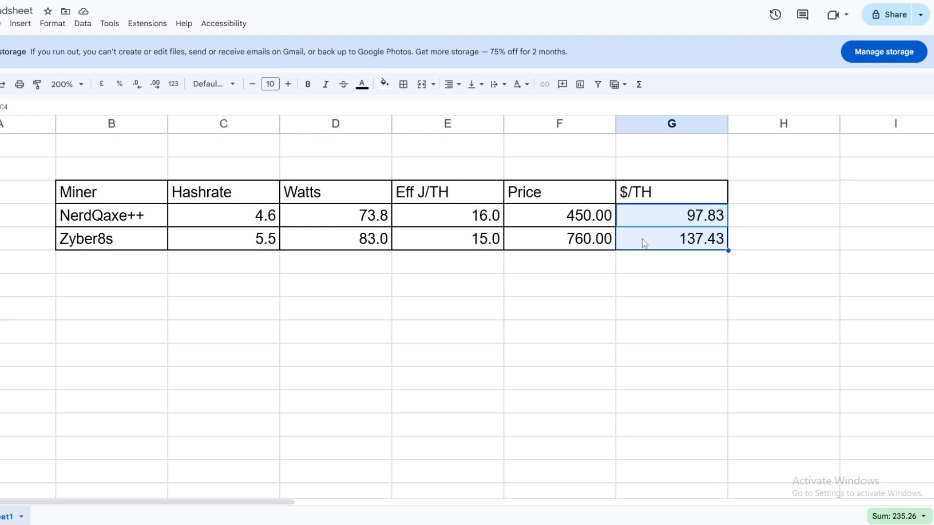
mouse_move(650, 243)
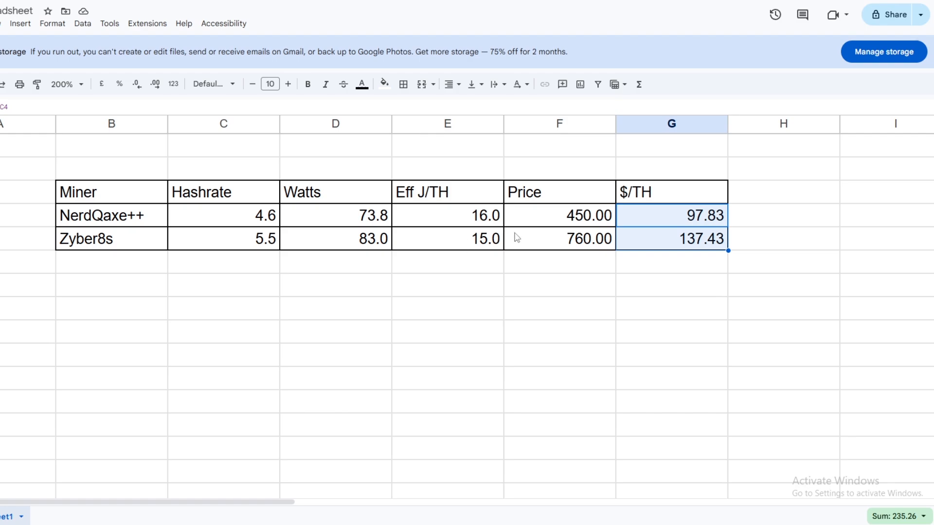
left_click(448, 238)
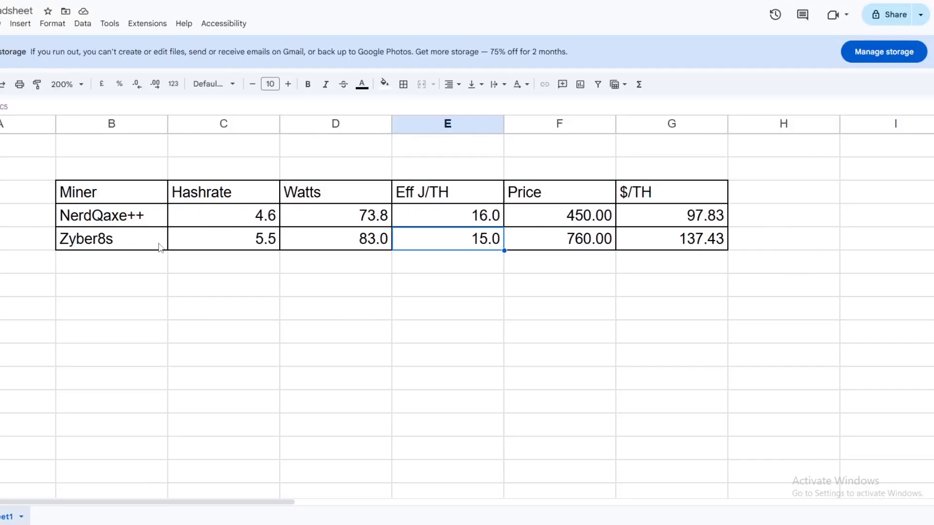
mouse_move(267, 223)
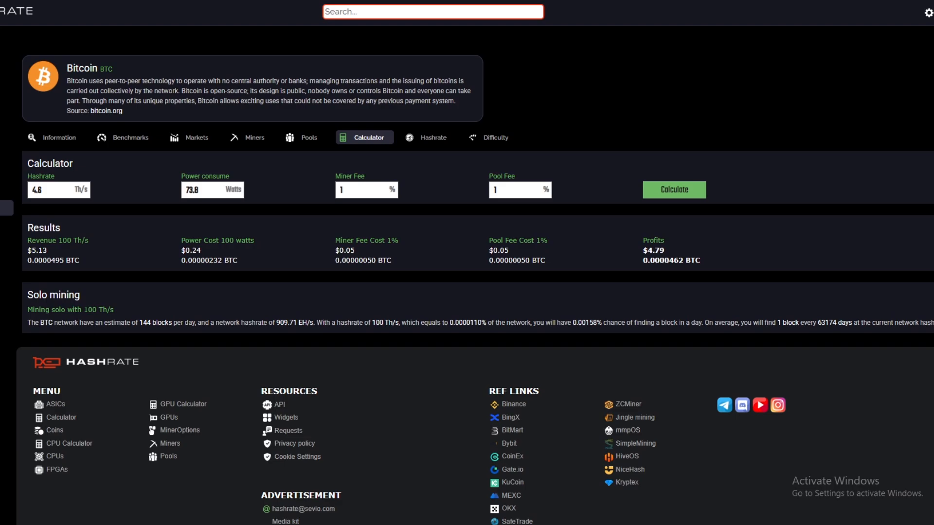
mouse_move(644, 177)
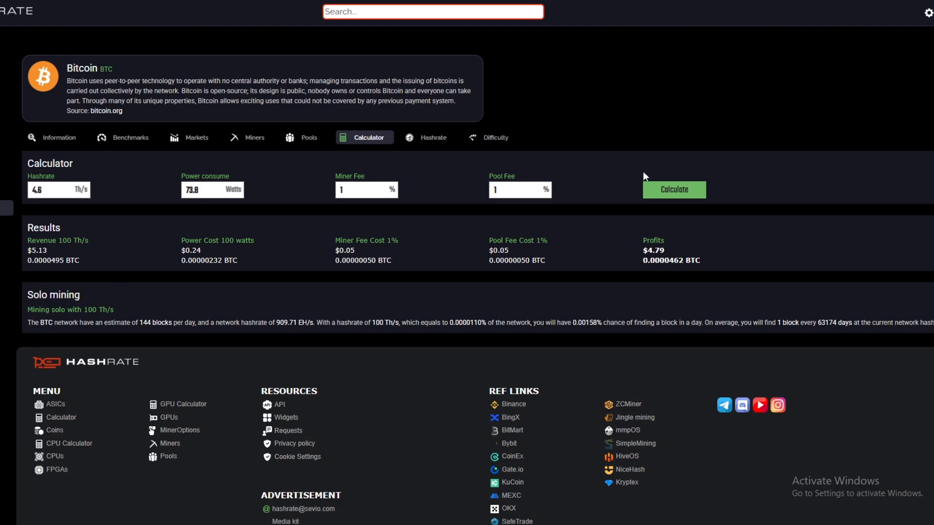
Calculate profitability for 4.6 Th/s at 73.8 W and select the $0.05 profit figure.
left_click(673, 190)
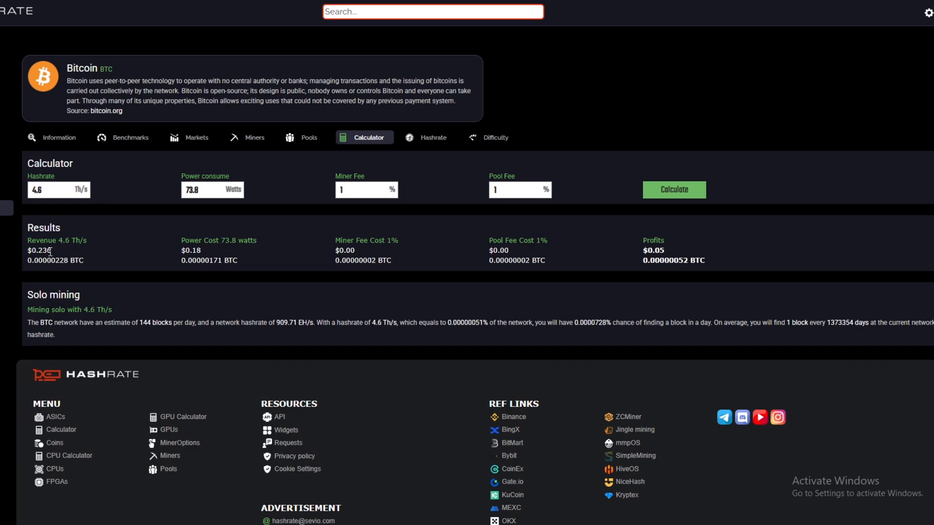
double_click(40, 250)
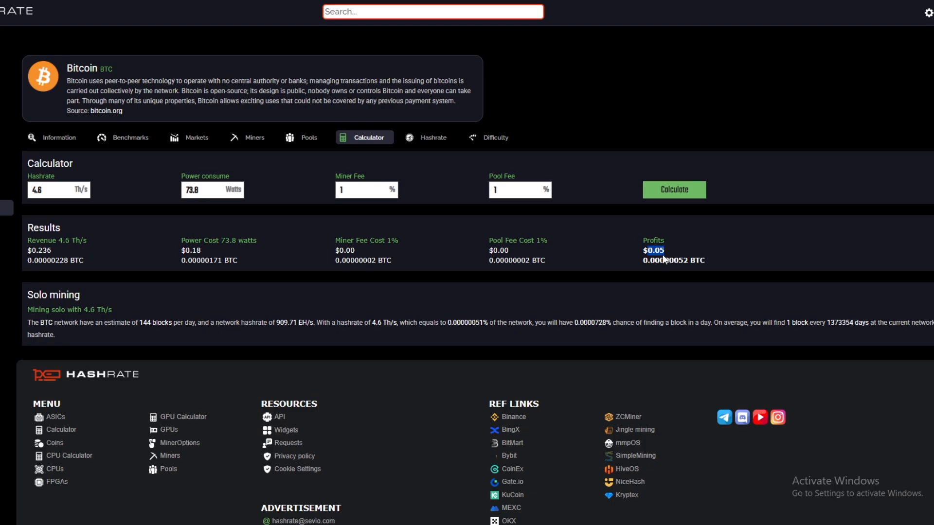
mouse_move(101, 261)
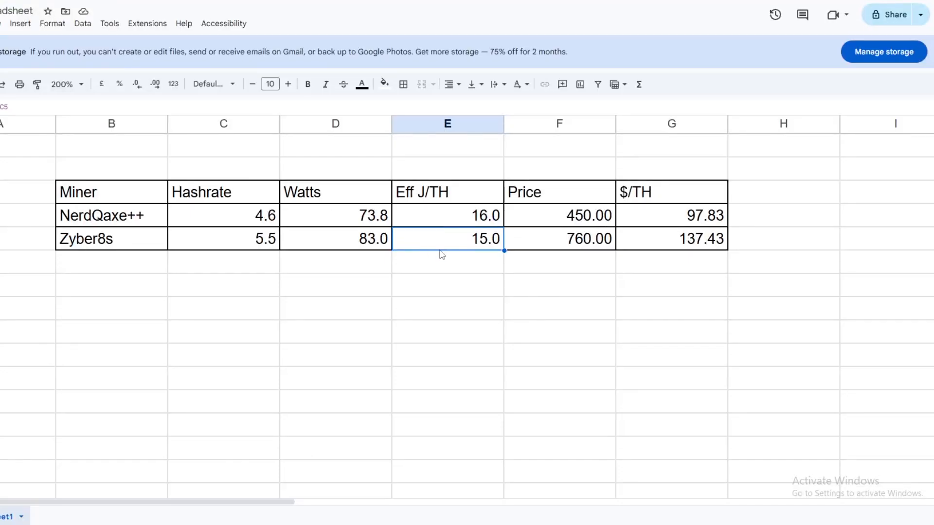
mouse_move(565, 285)
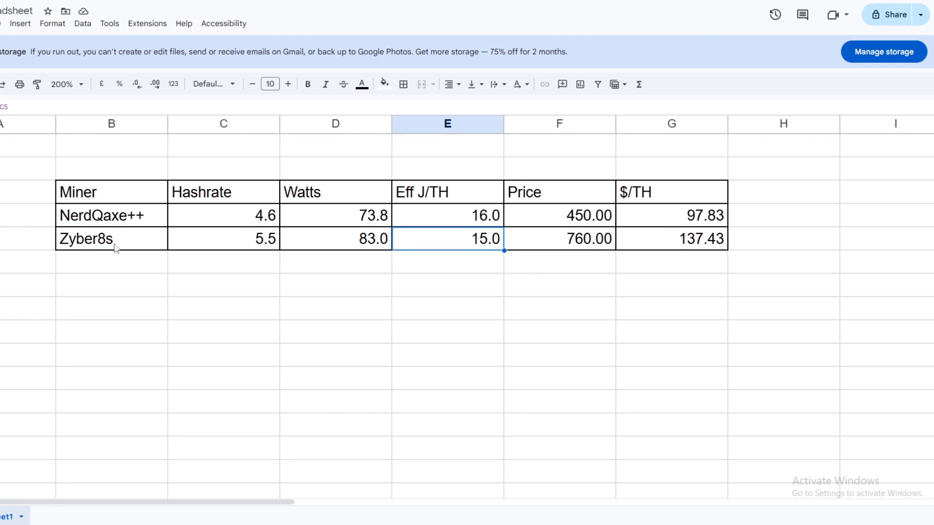
mouse_move(122, 252)
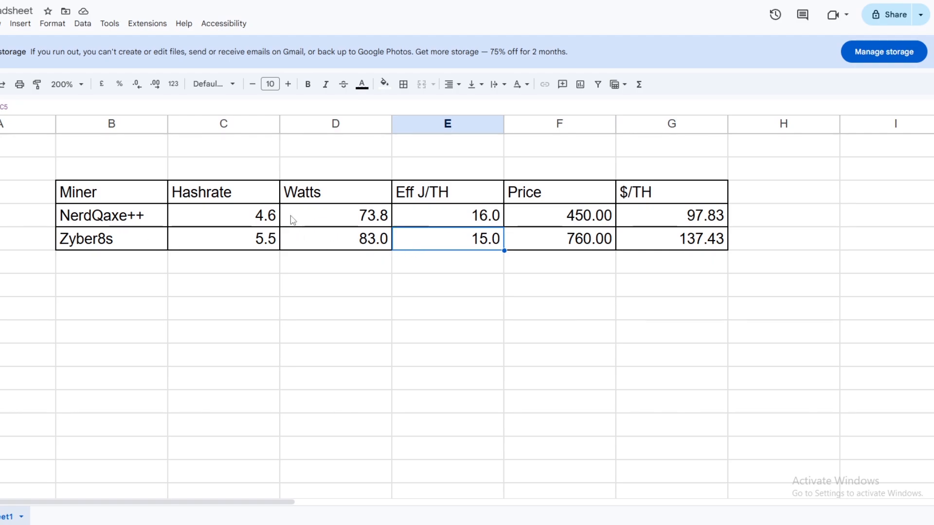
mouse_move(337, 245)
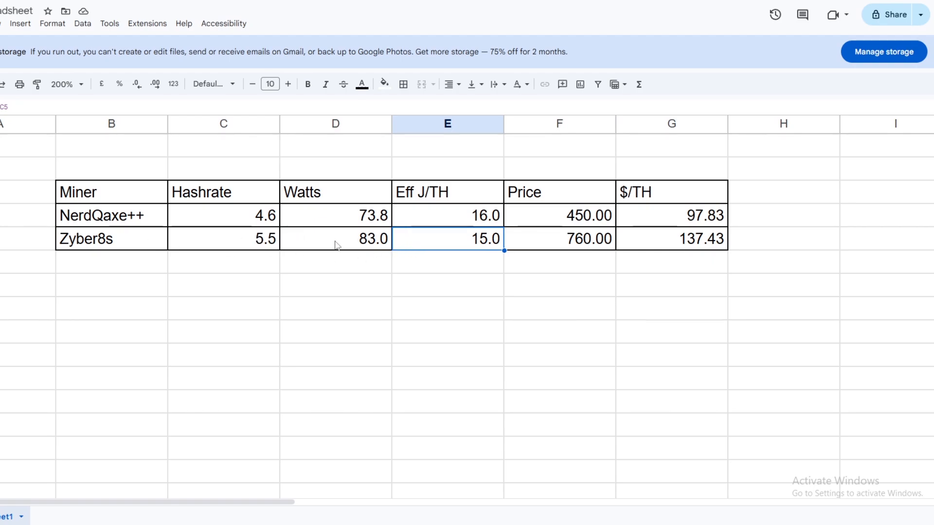
mouse_move(387, 248)
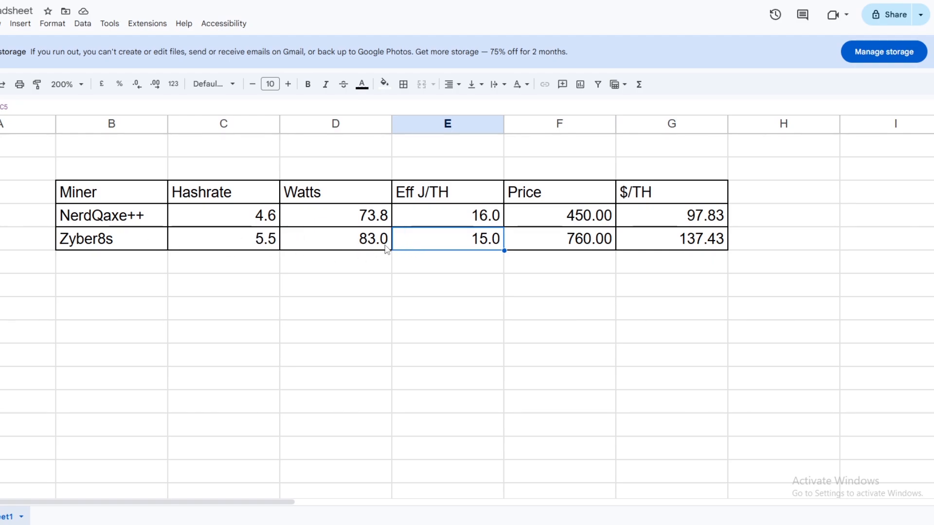
mouse_move(578, 245)
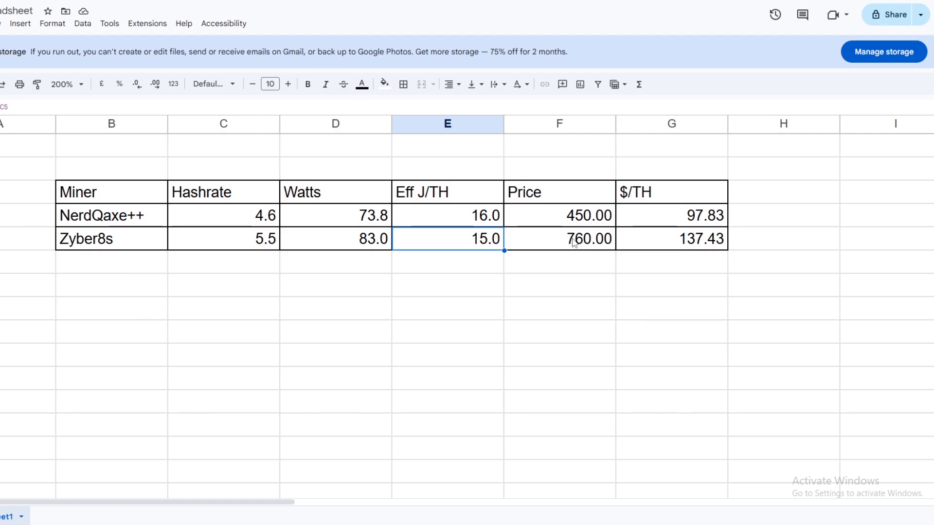
mouse_move(716, 256)
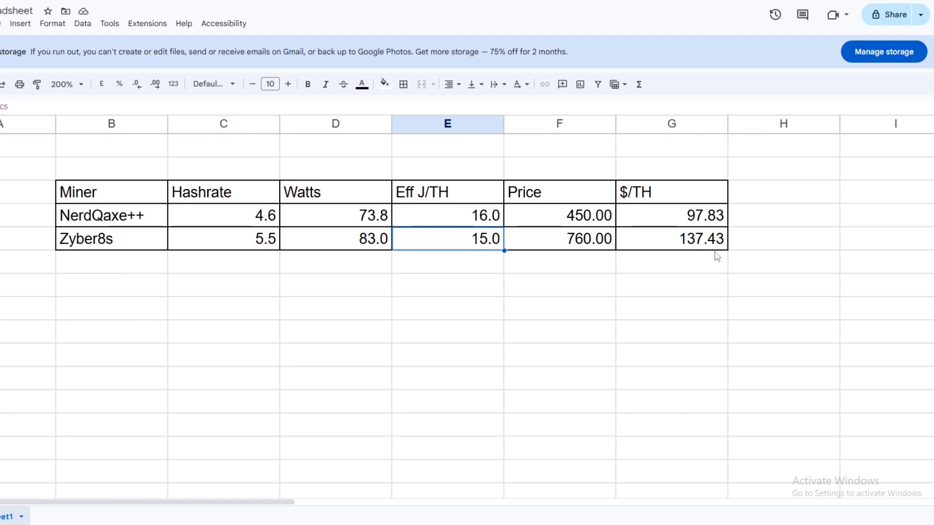
mouse_move(684, 239)
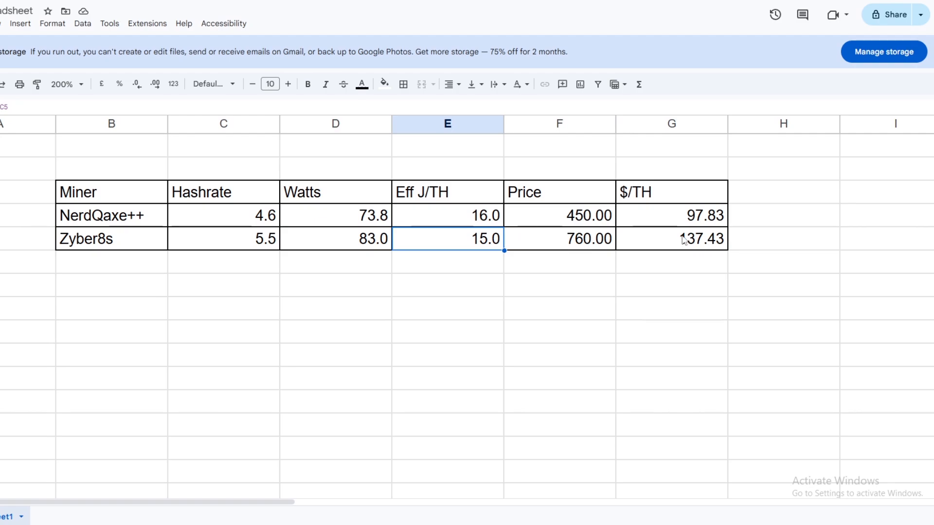
mouse_move(684, 253)
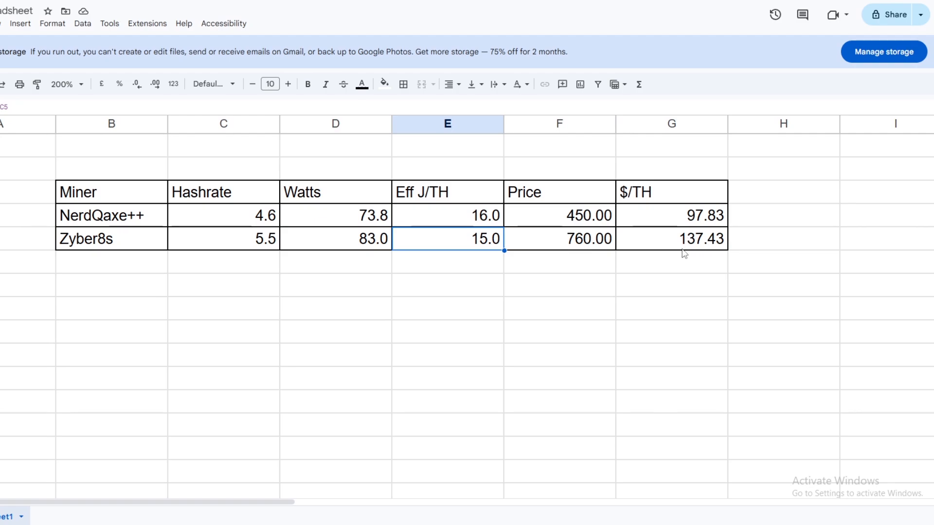
mouse_move(683, 249)
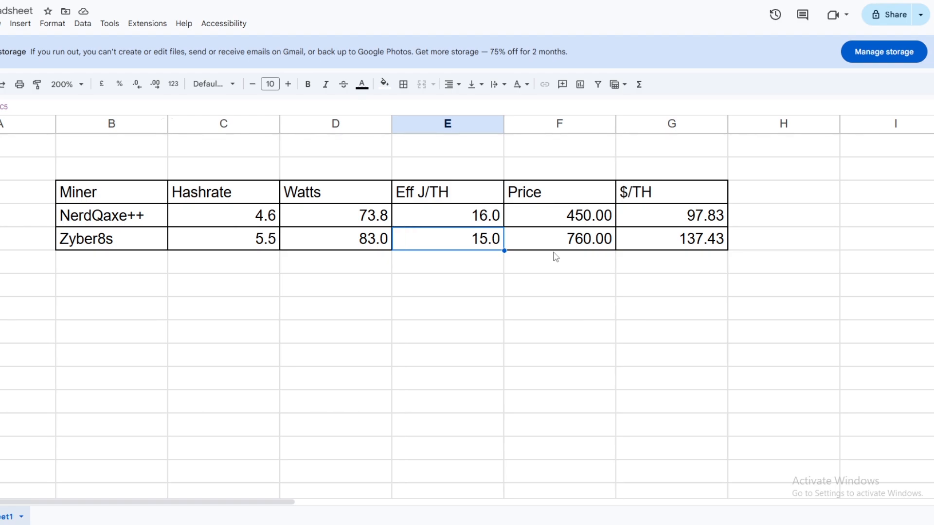
mouse_move(121, 250)
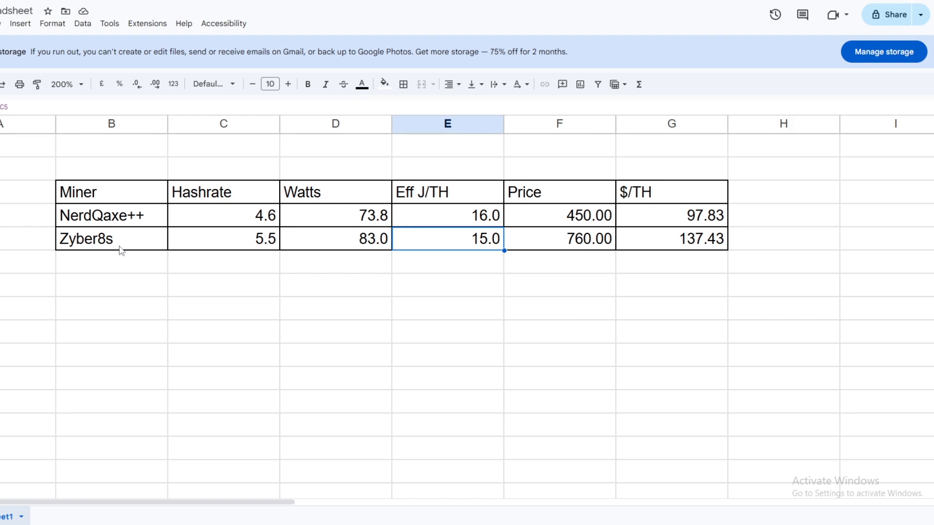
mouse_move(324, 276)
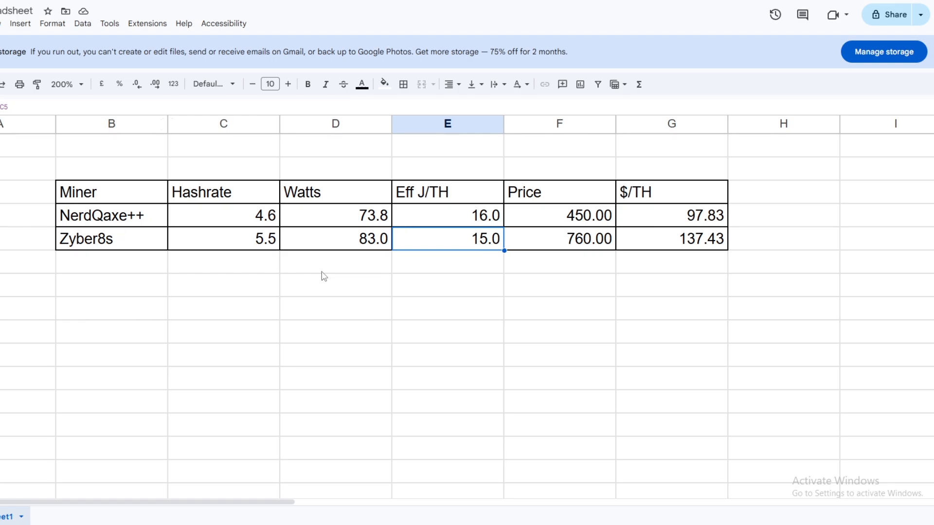
mouse_move(244, 353)
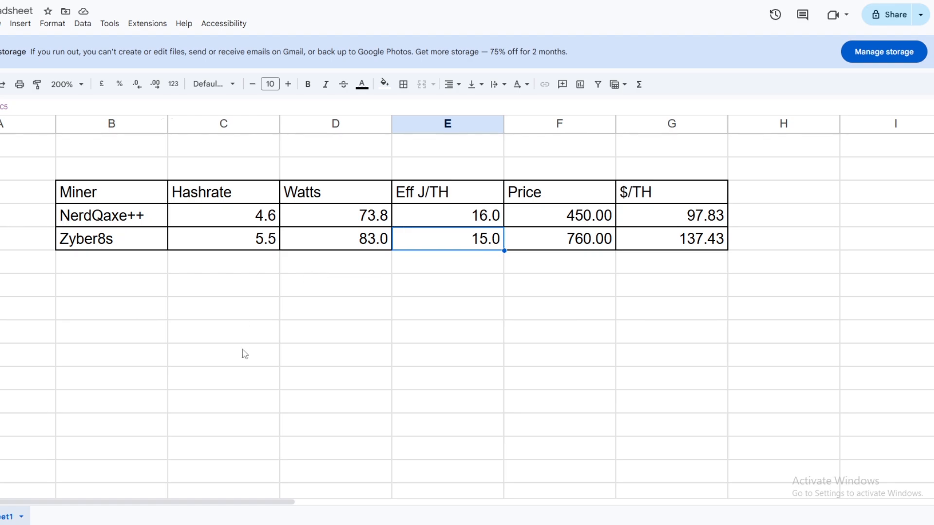